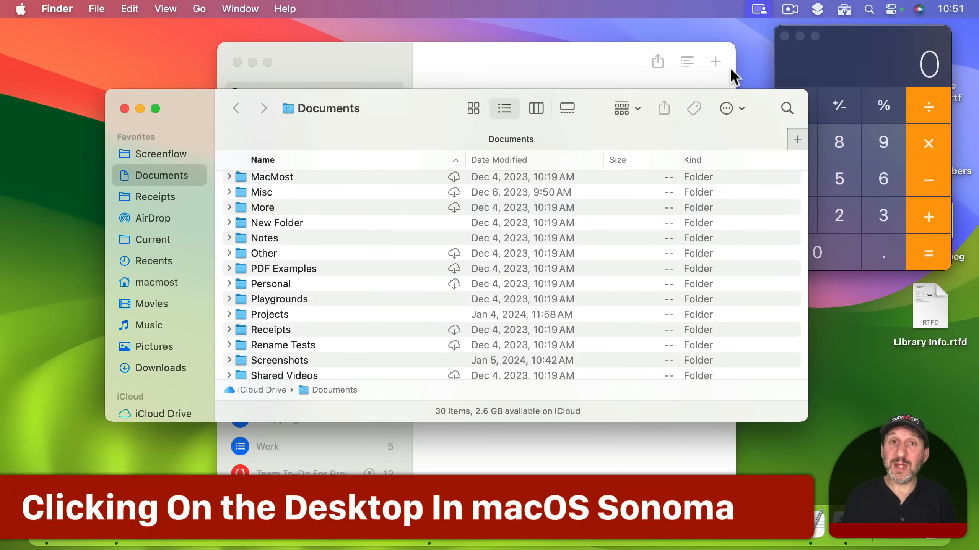
mouse_move(408, 24)
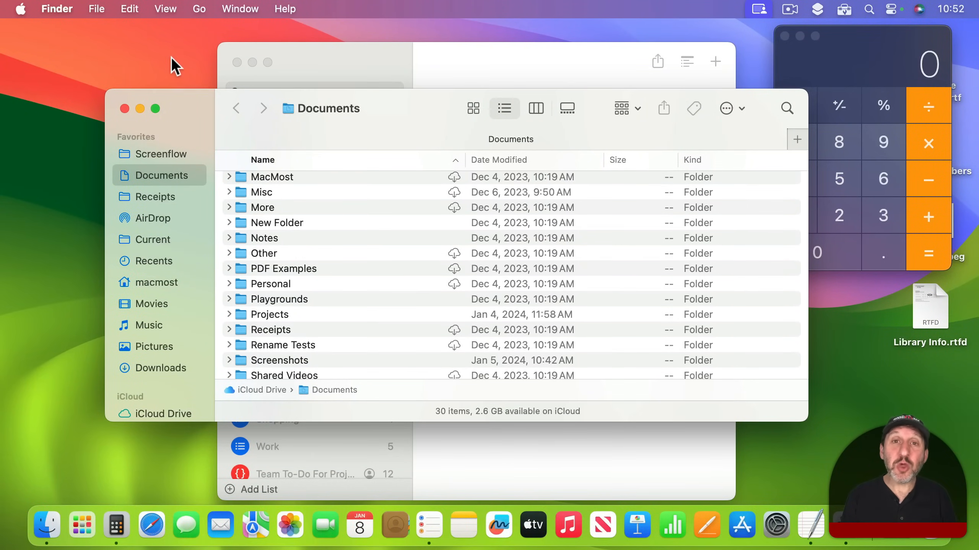
mouse_move(144, 73)
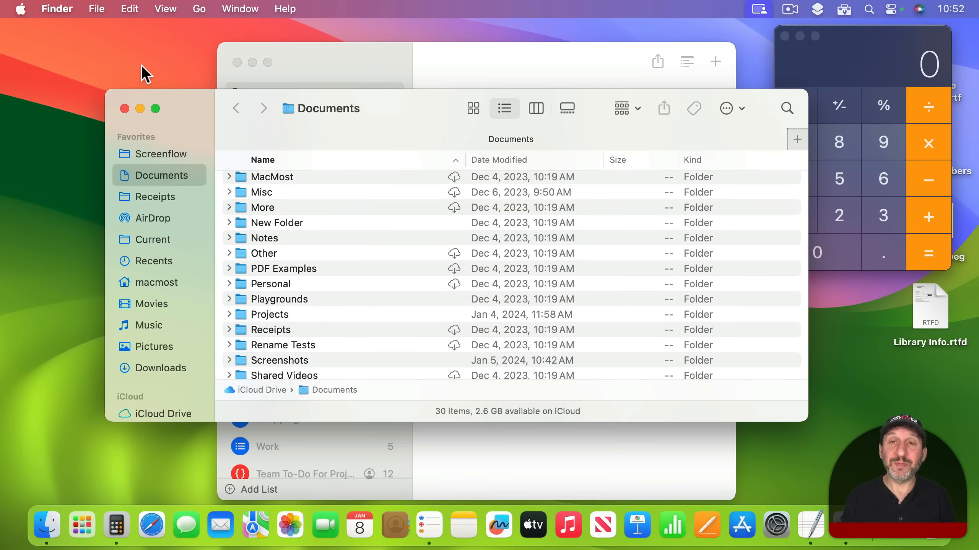
mouse_move(131, 57)
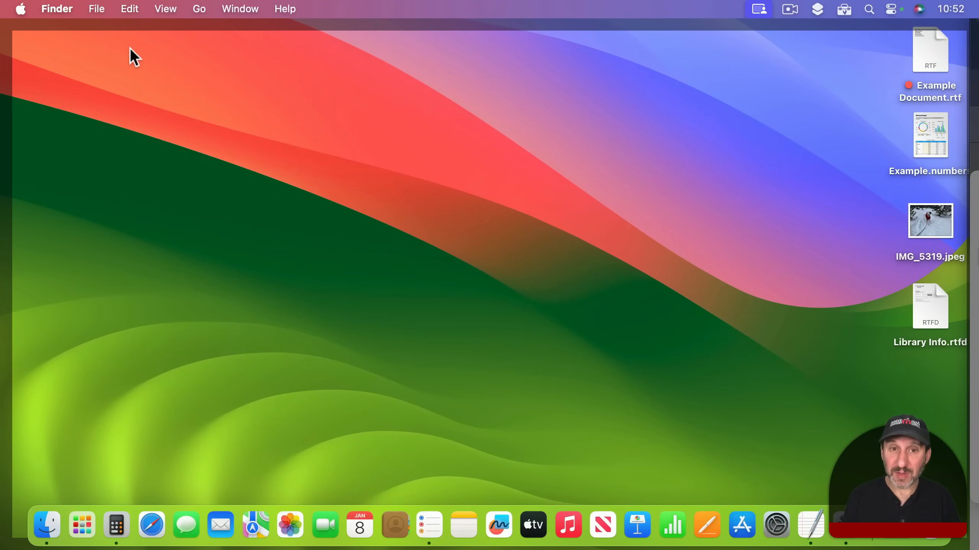
mouse_move(604, 288)
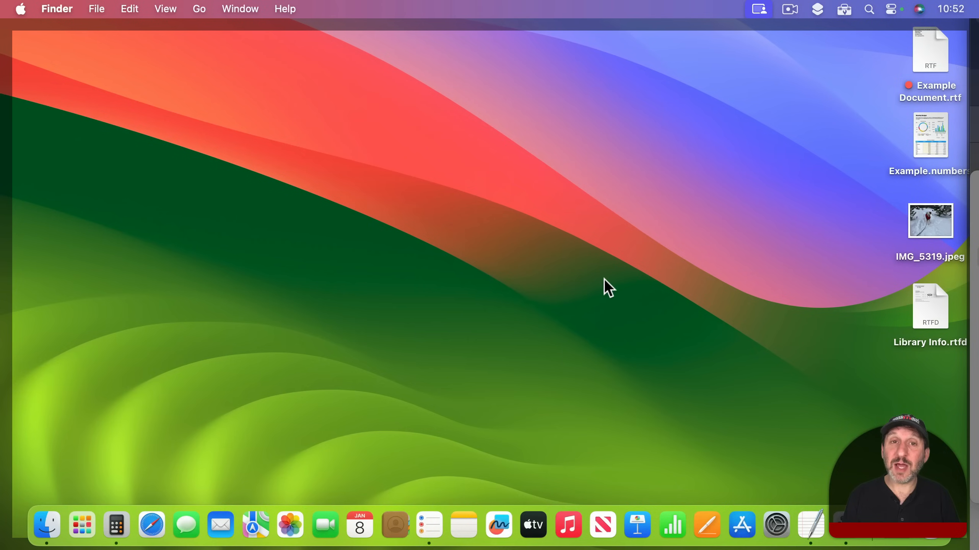
mouse_move(909, 60)
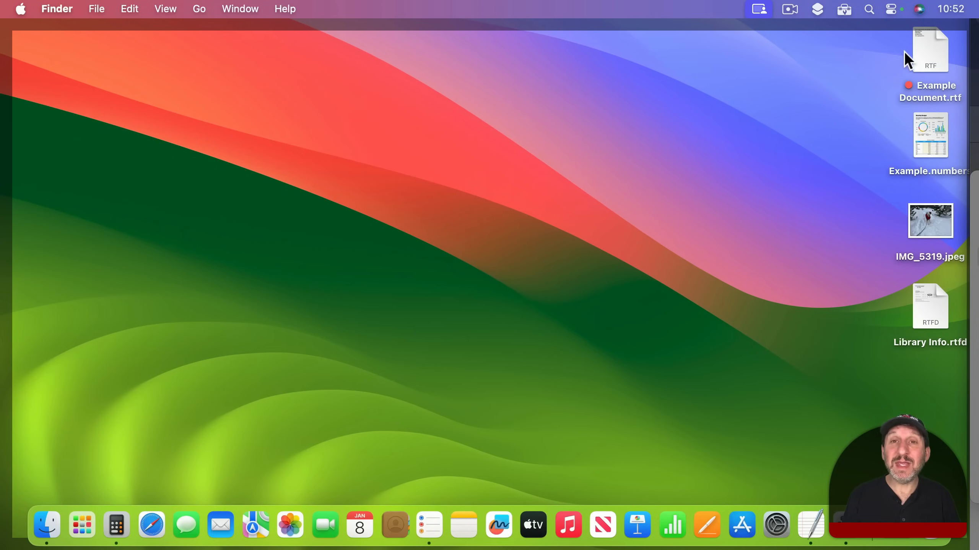
mouse_move(599, 247)
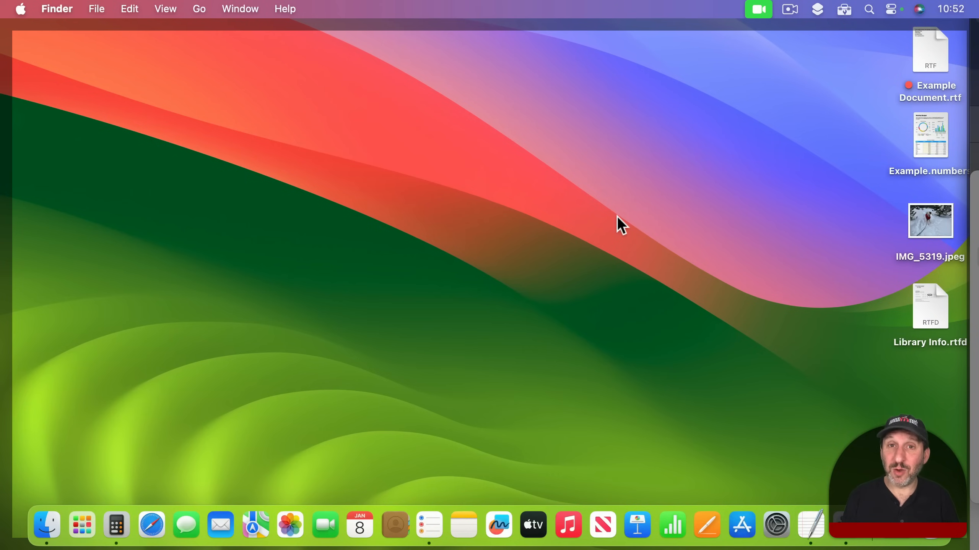
mouse_move(303, 129)
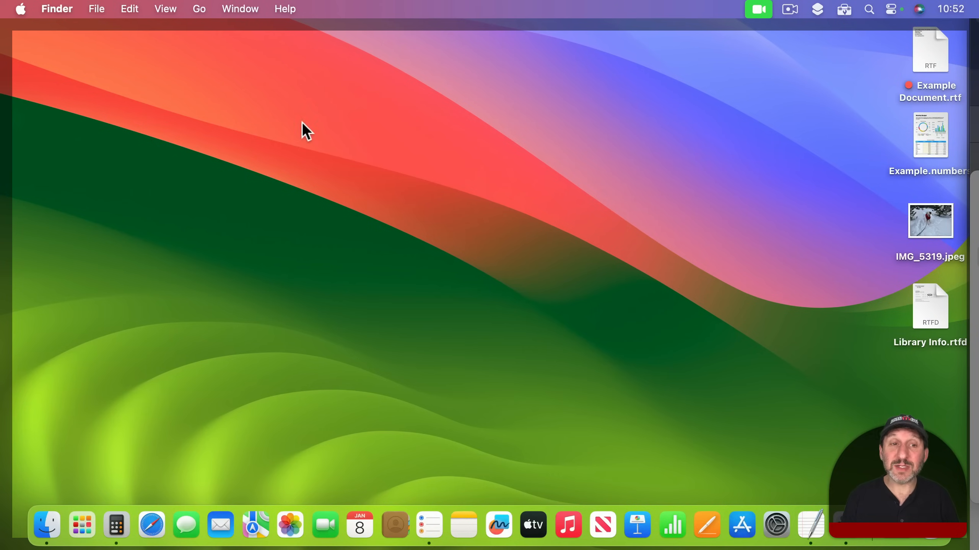
mouse_move(941, 126)
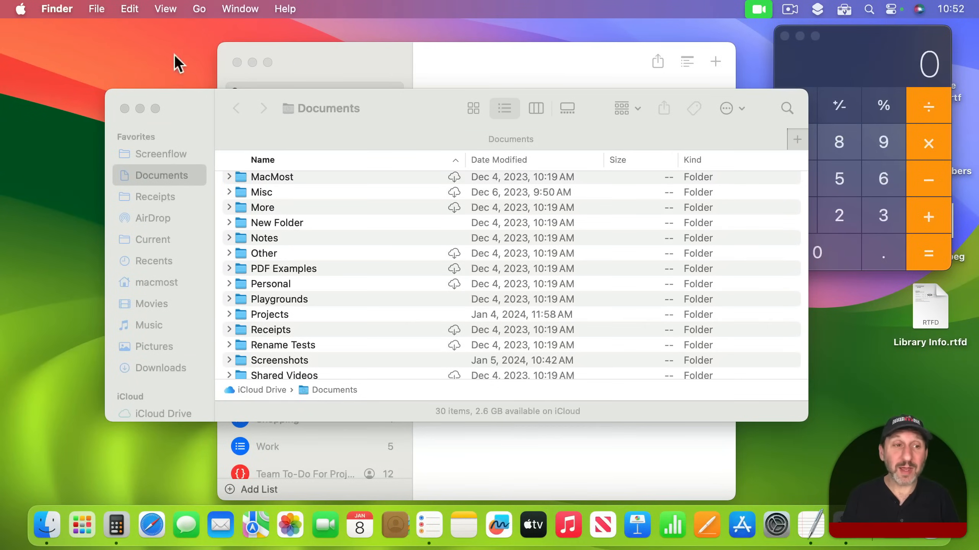
mouse_move(293, 126)
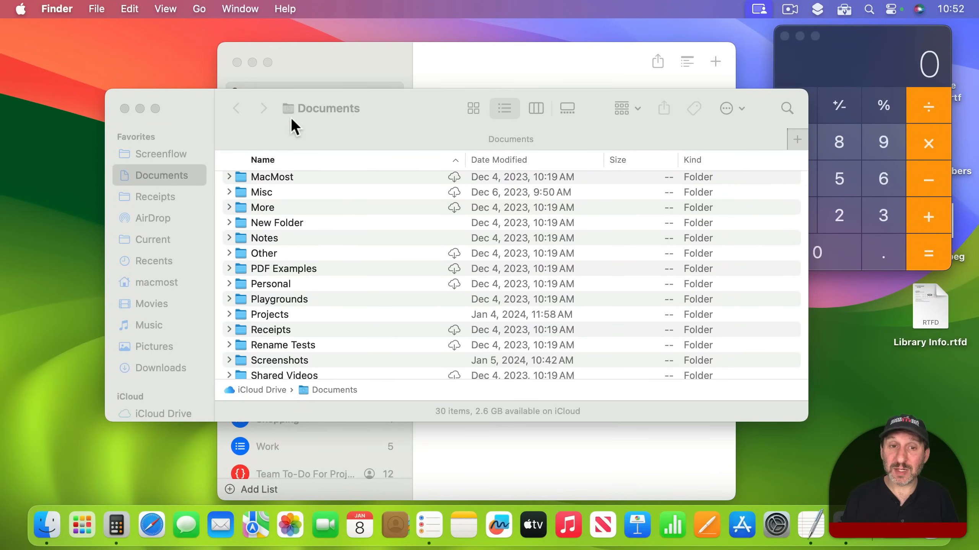
mouse_move(402, 115)
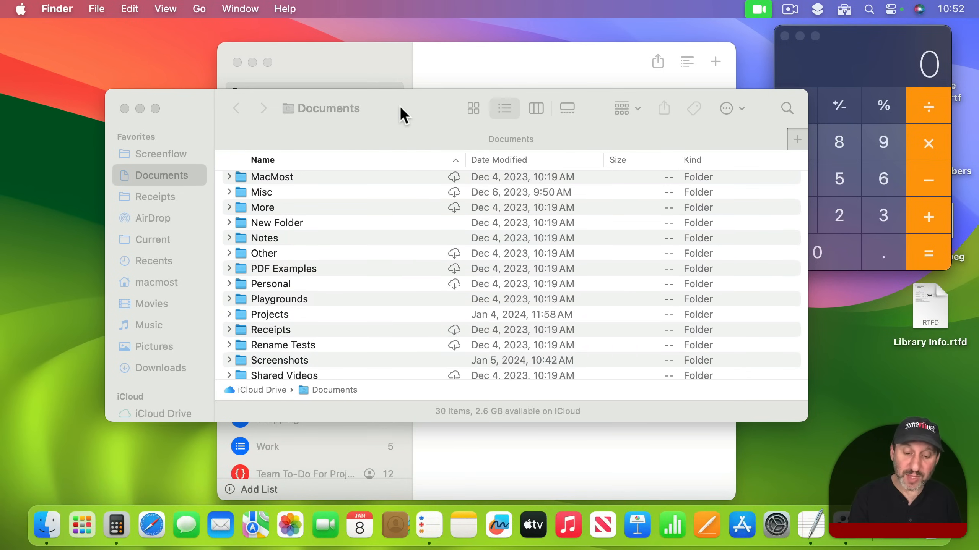
key("F11")
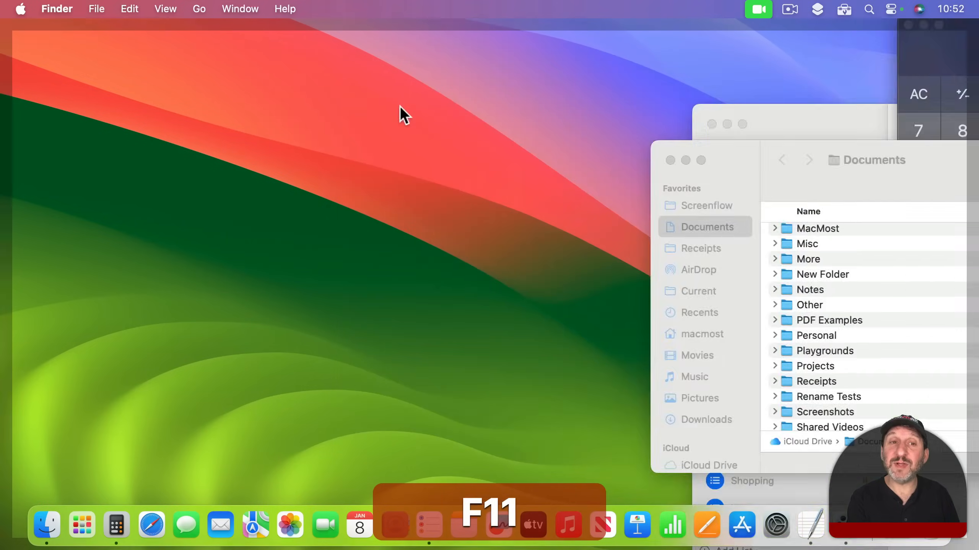
key("F11")
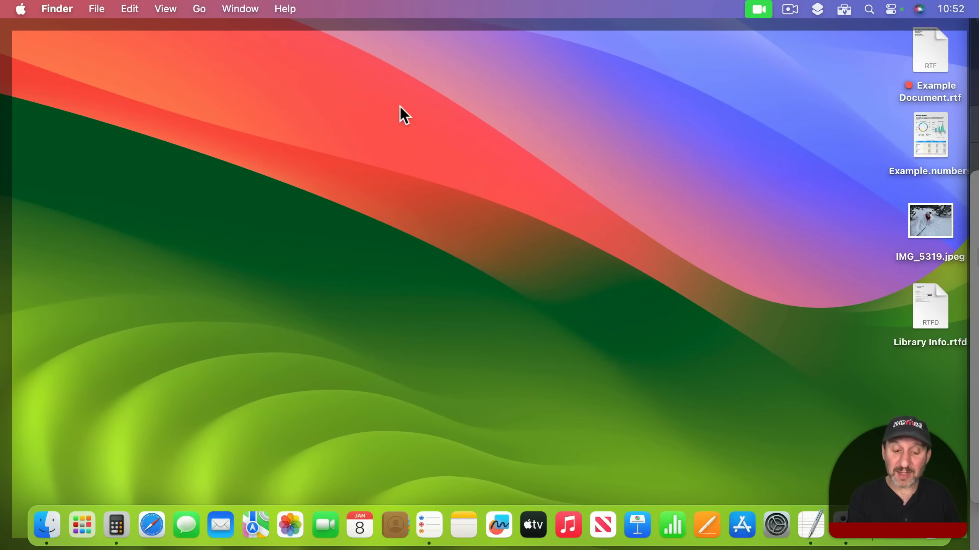
key("F11")
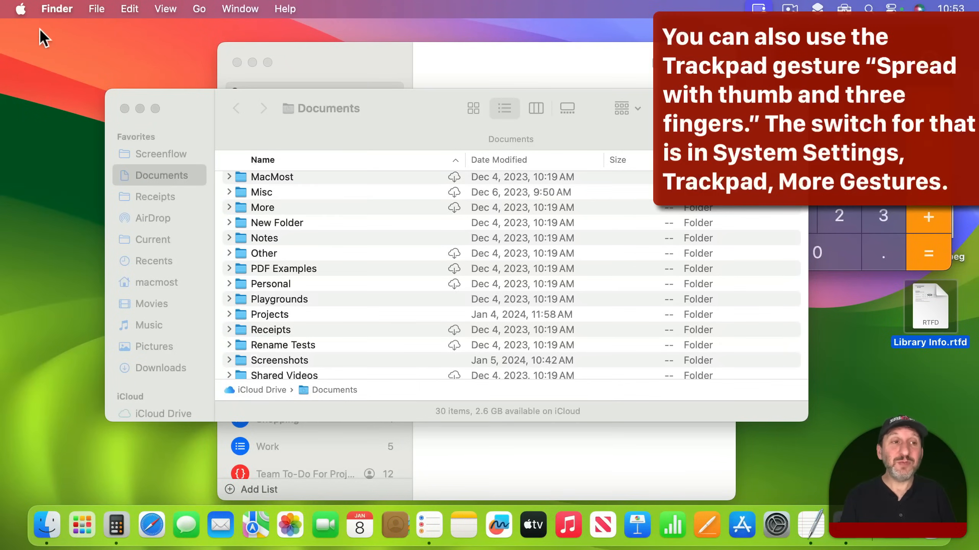
Reach the Keyboard Shortcuts list showing Mission Control's Show Desktop on F11
left_click(776, 525)
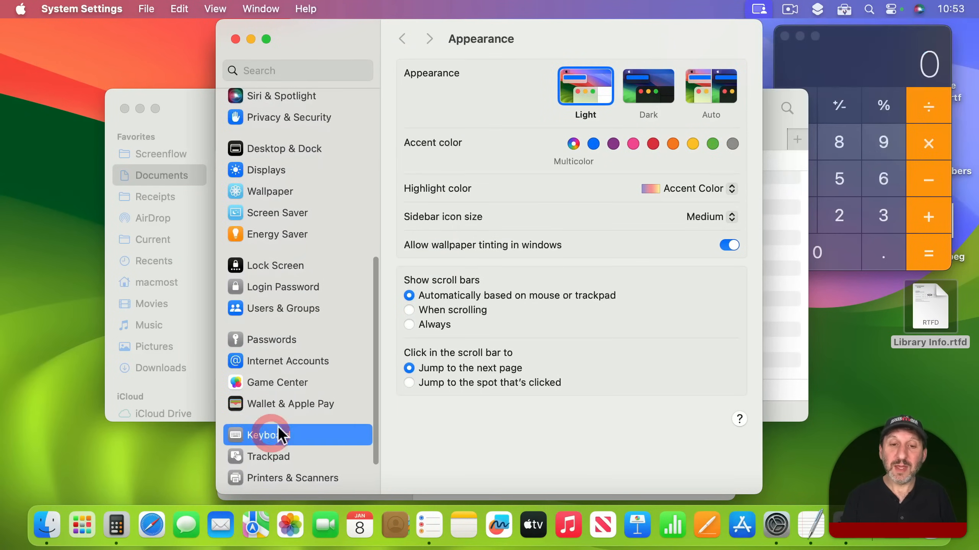
left_click(264, 435)
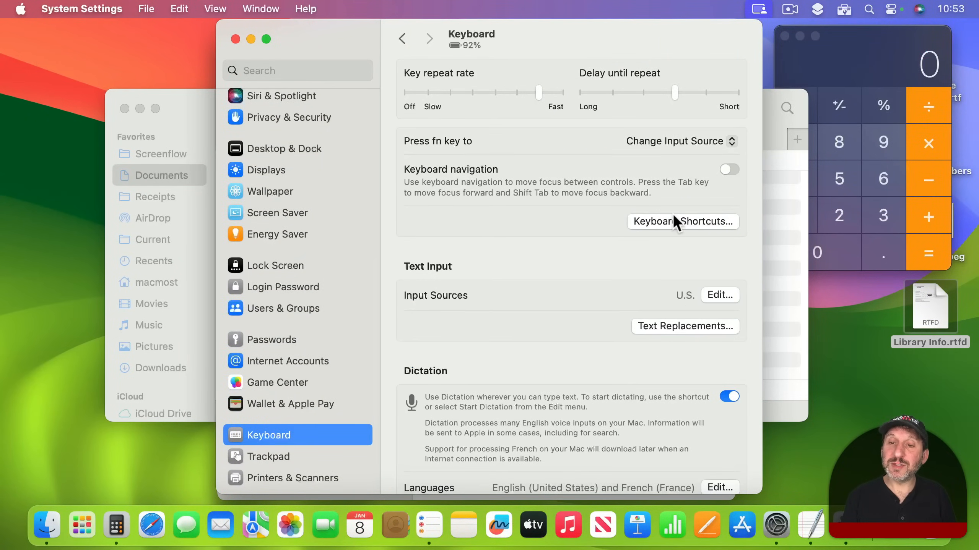
left_click(683, 222)
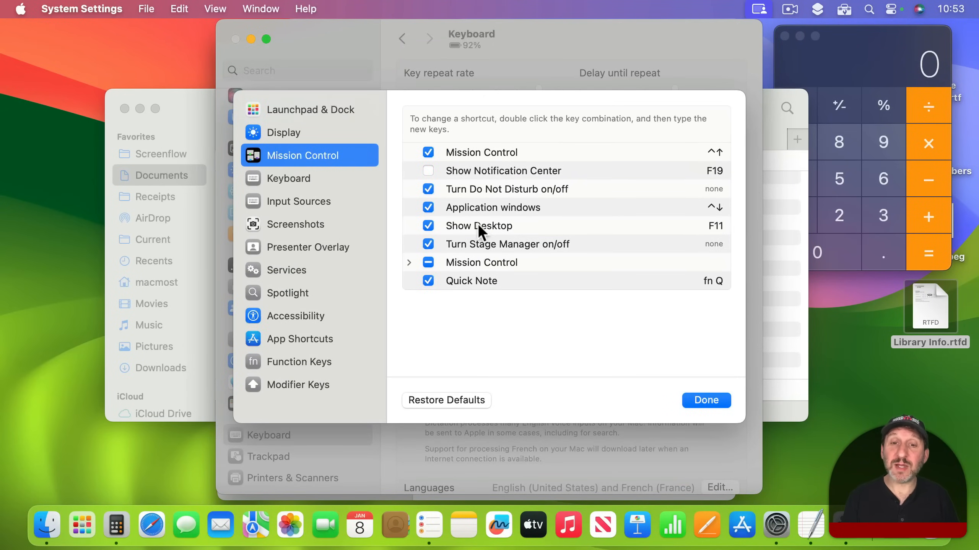
mouse_move(436, 227)
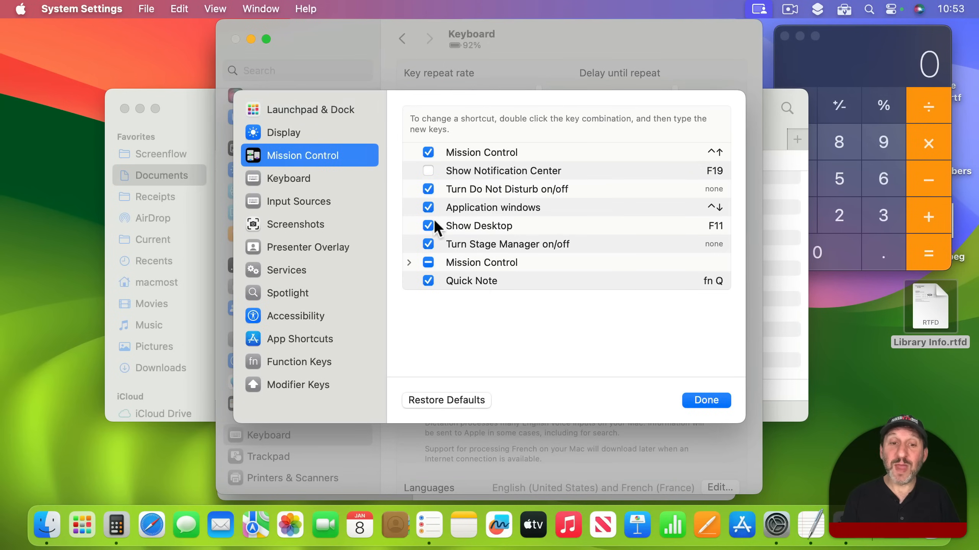
mouse_move(434, 233)
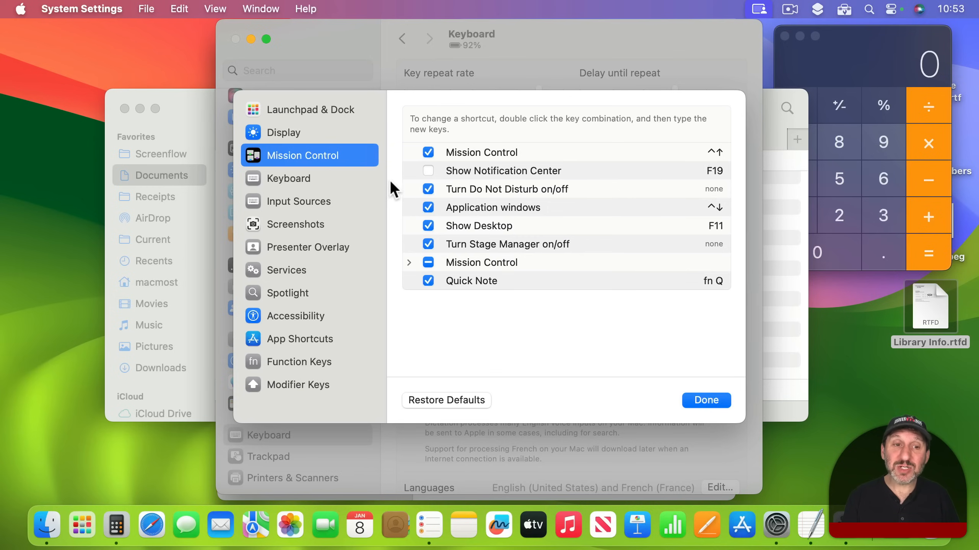
Switch the Keyboard Shortcuts sidebar to the Function Keys section
left_click(301, 363)
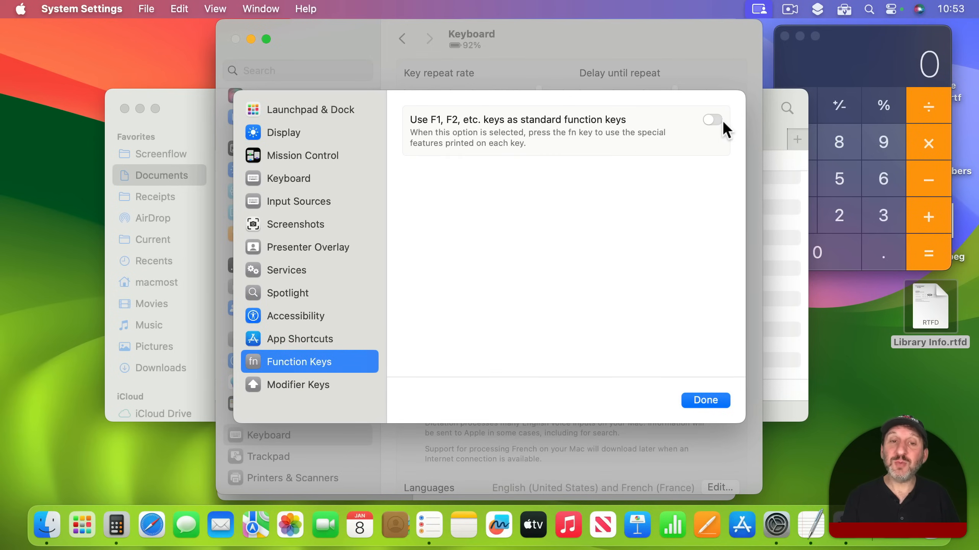
mouse_move(717, 146)
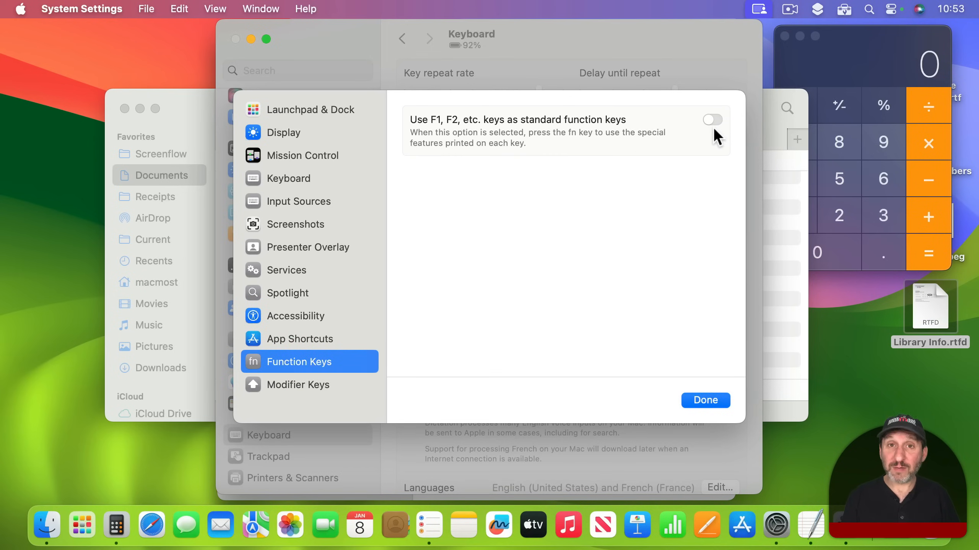
mouse_move(726, 142)
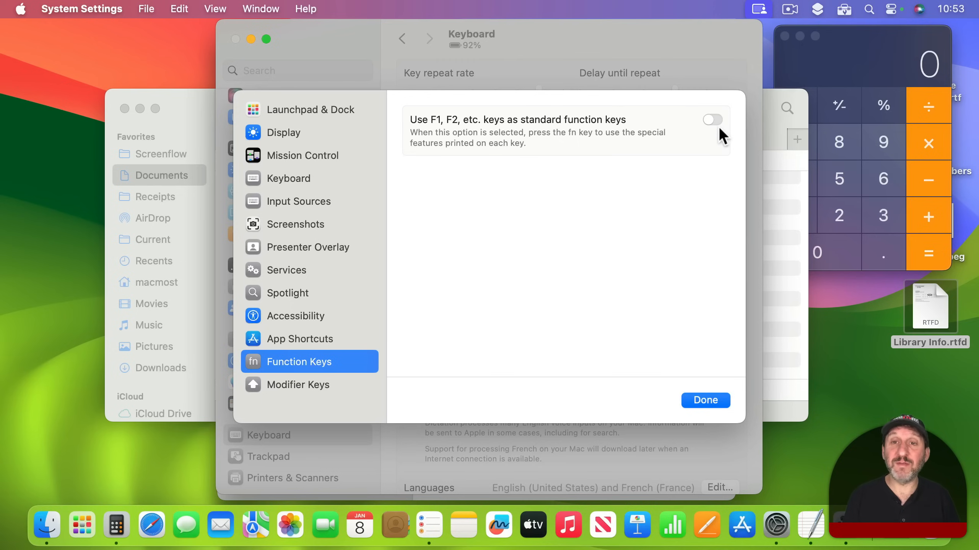
Toggle 'Use F1, F2, etc. keys as standard function keys' on then off, and confirm with Done
left_click(713, 119)
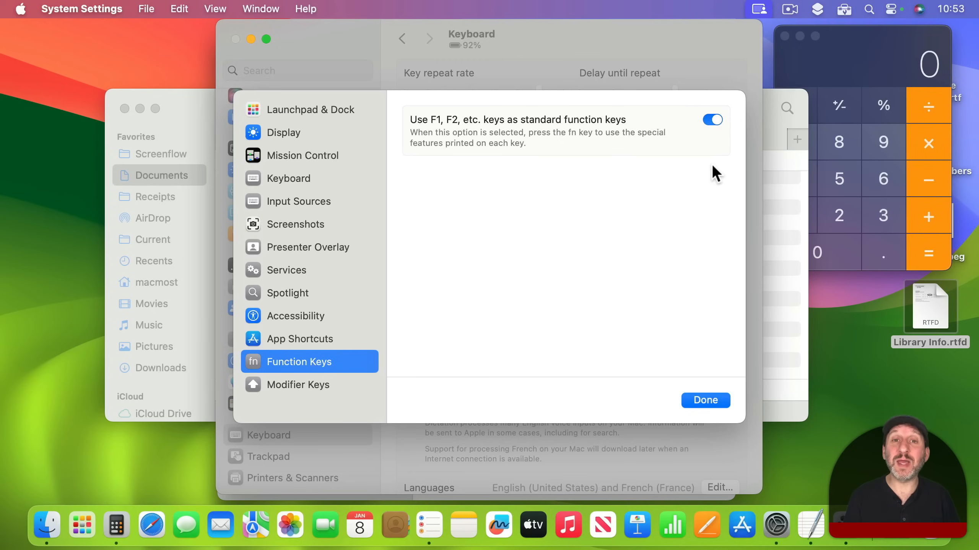
mouse_move(716, 127)
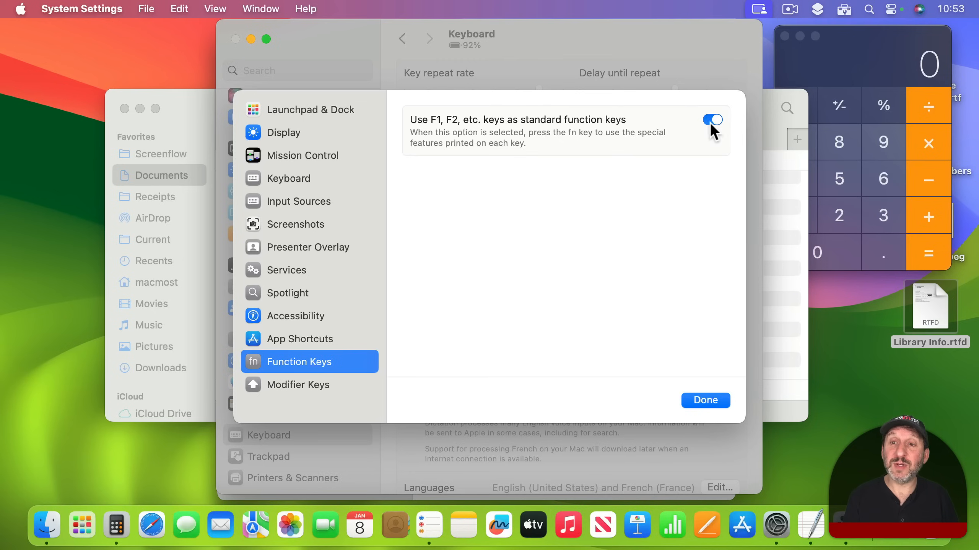
left_click(713, 119)
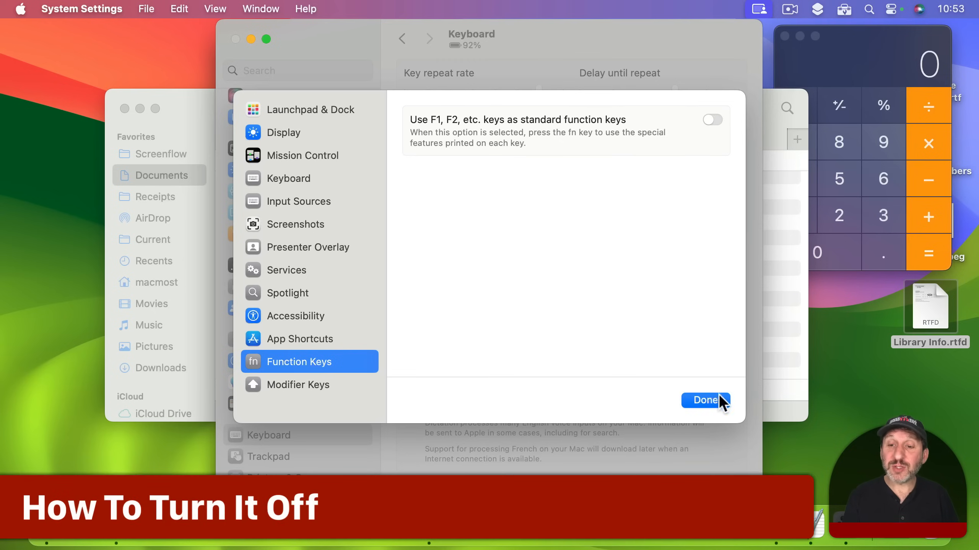
left_click(705, 401)
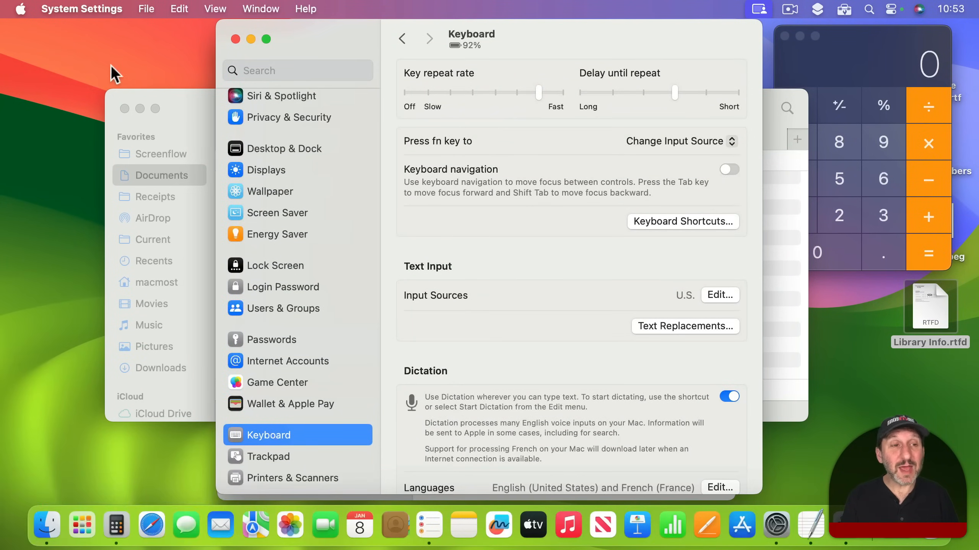
mouse_move(121, 55)
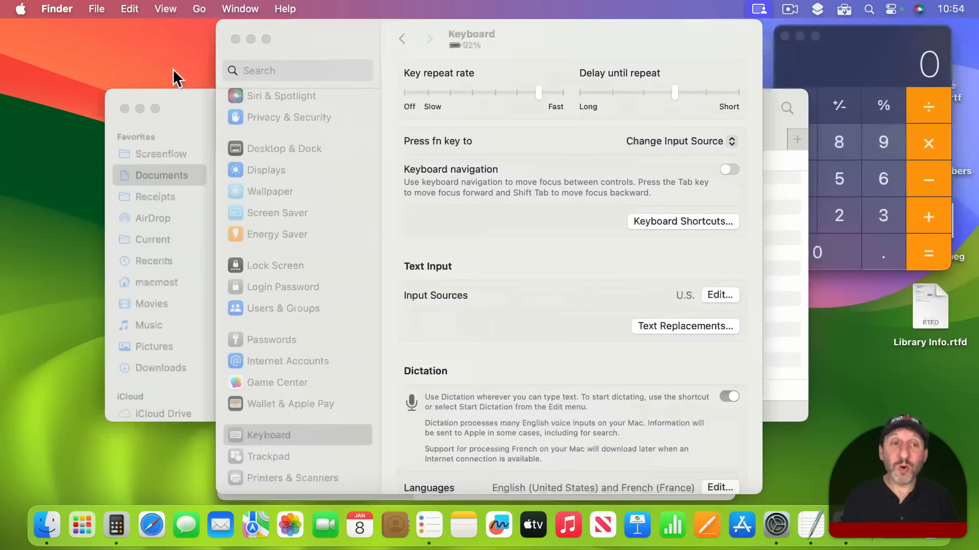
mouse_move(109, 60)
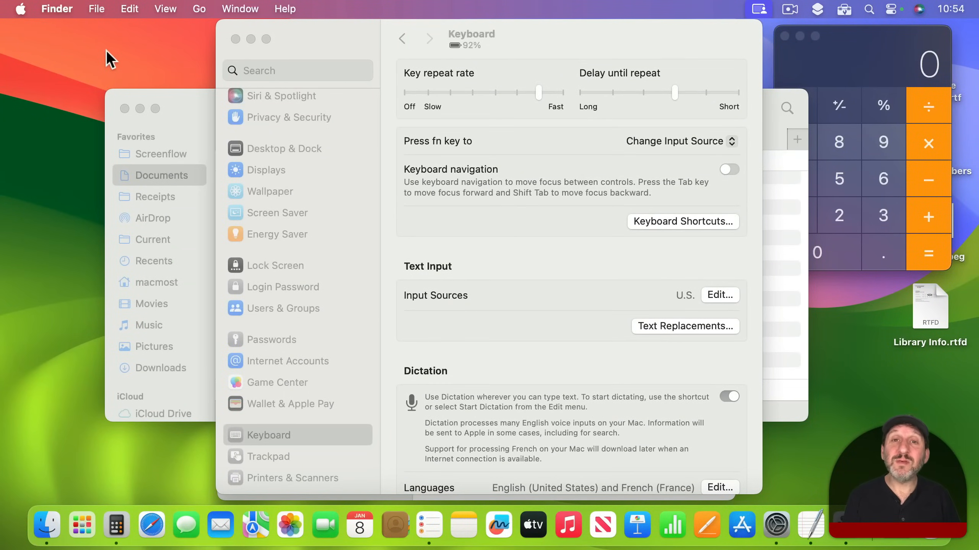
left_click(729, 396)
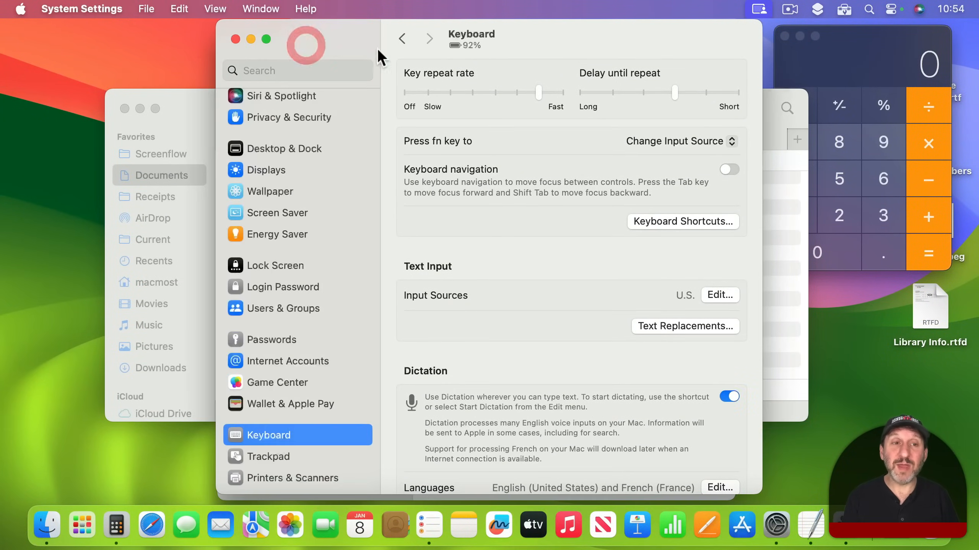
mouse_move(374, 68)
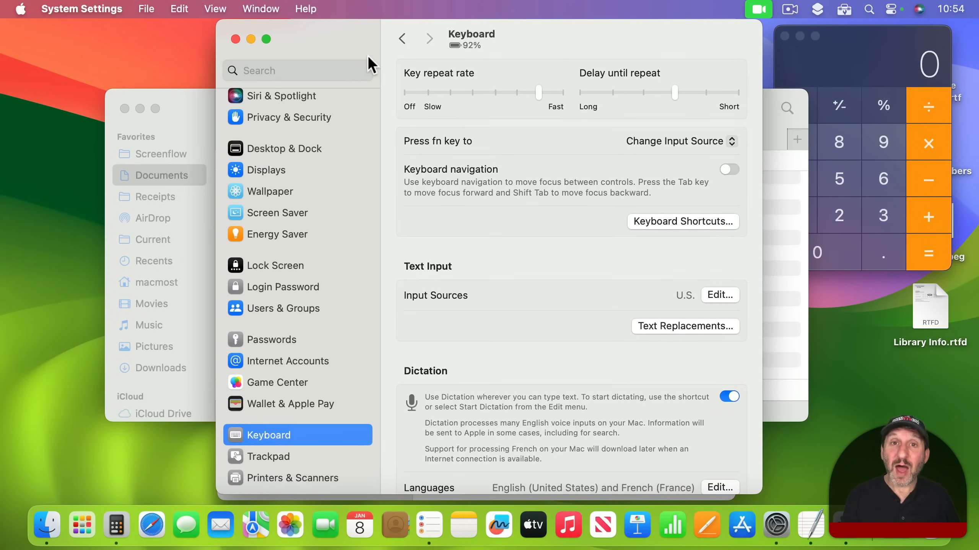
mouse_move(47, 531)
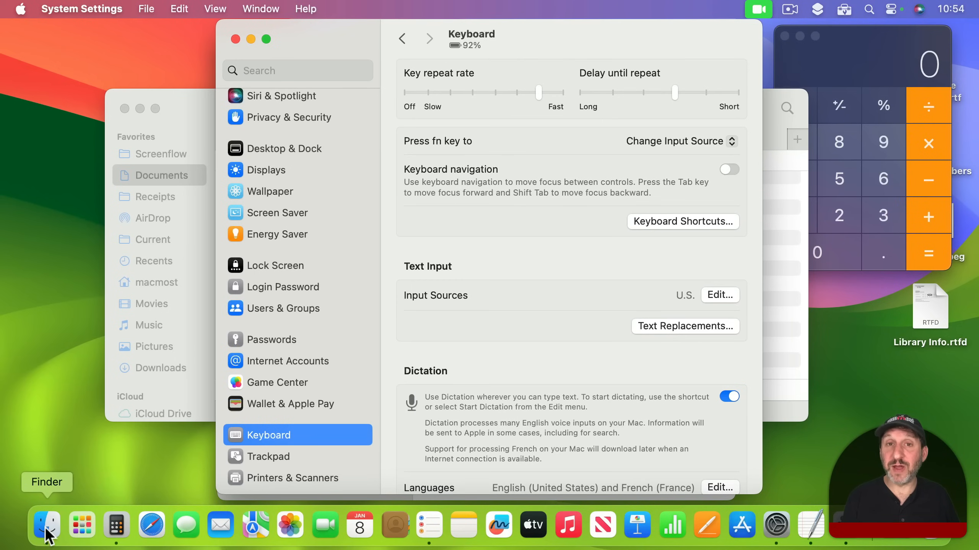
mouse_move(236, 347)
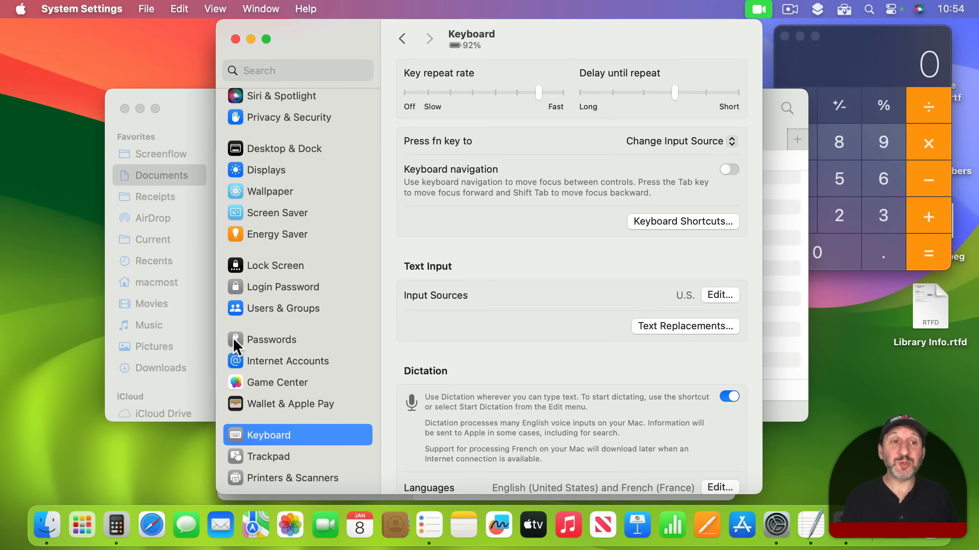
mouse_move(150, 67)
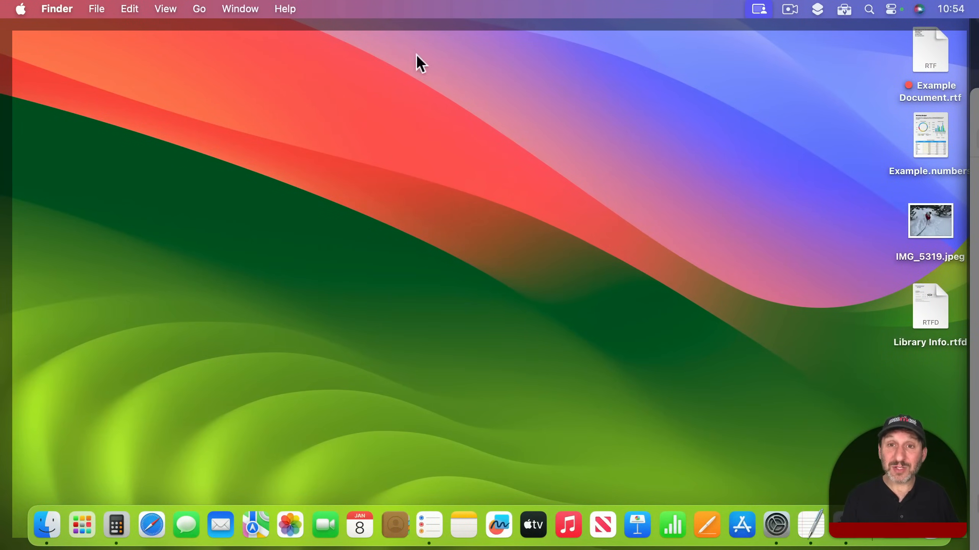
mouse_move(358, 194)
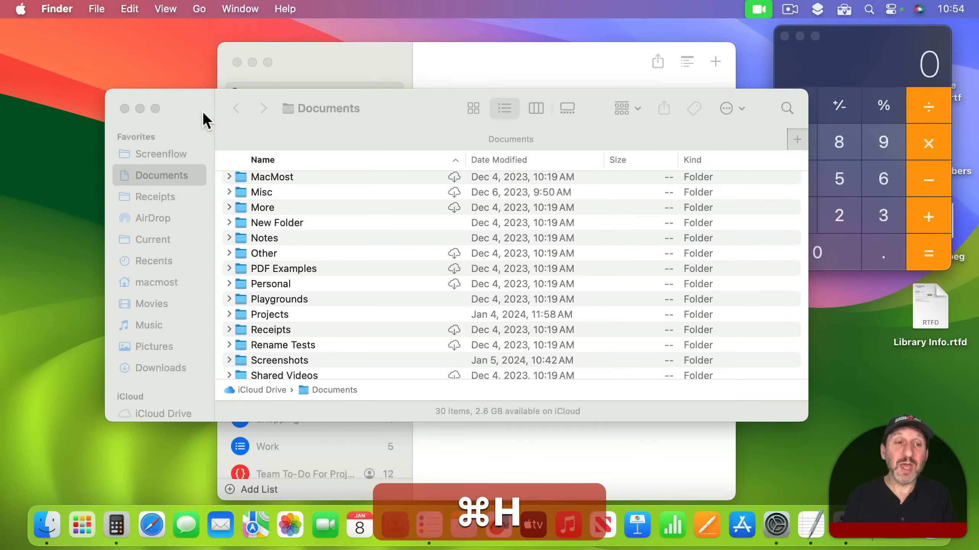
Hide the open windows with Command-H, reveal the desktop from the wallpaper, and reach the Apple menu
key("cmd+h")
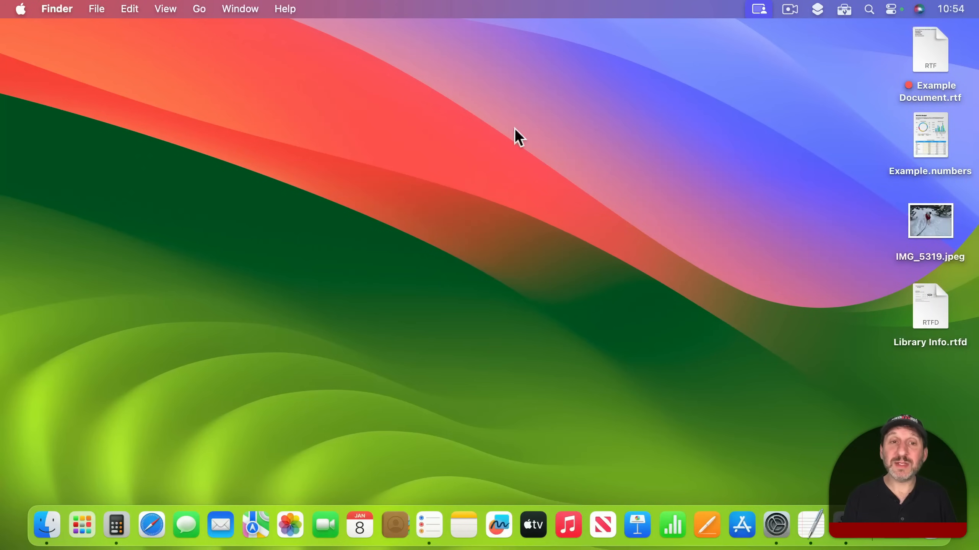
left_click(515, 130)
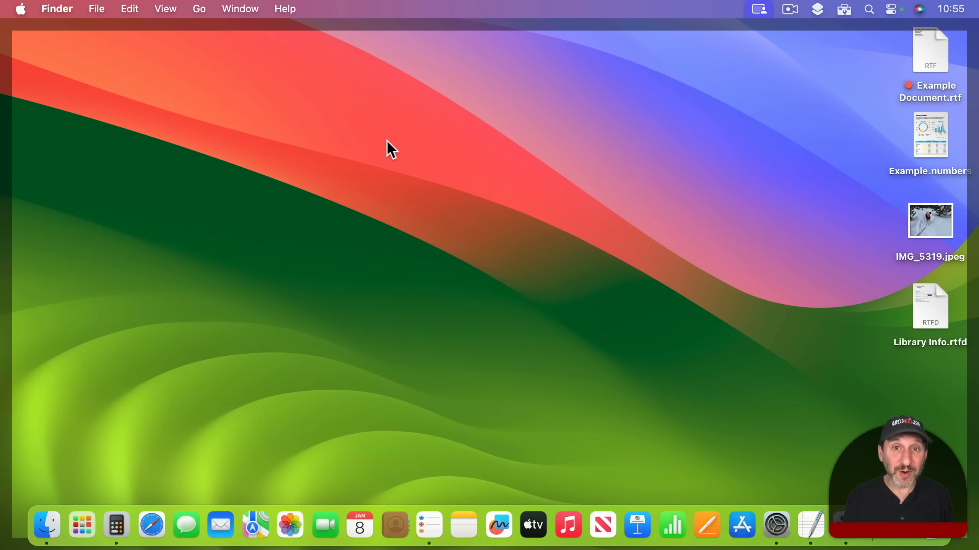
mouse_move(350, 151)
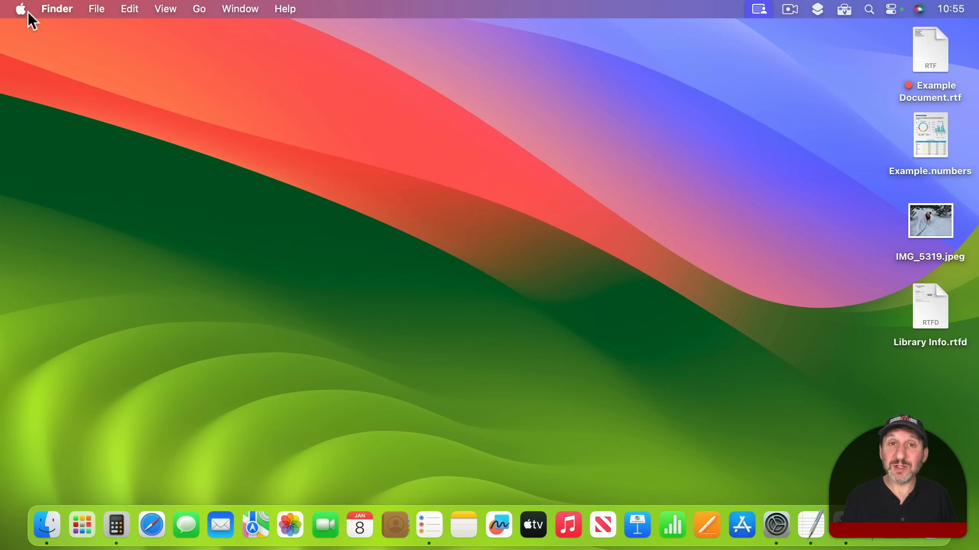
left_click(22, 9)
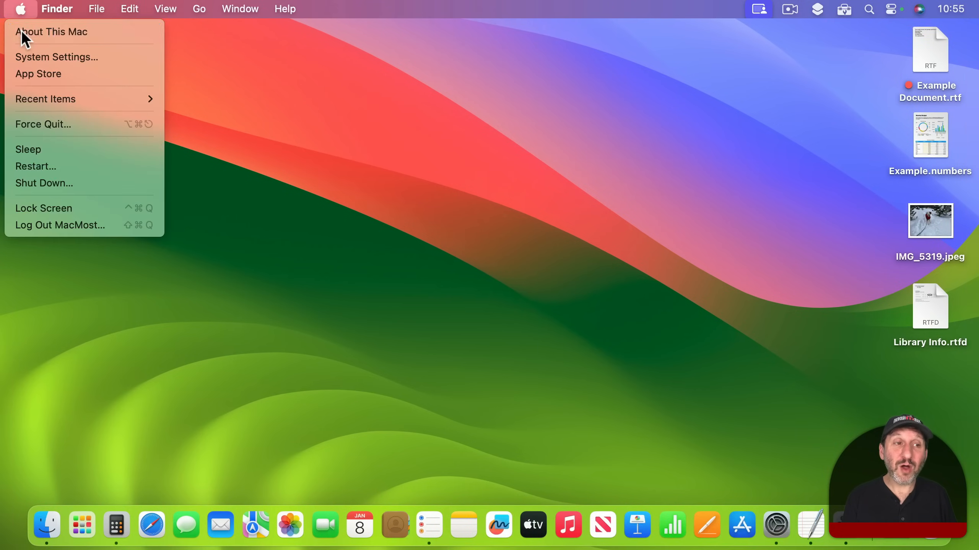
In Desktop & Dock, list the 'Click wallpaper to reveal desktop' choices: Always and Only in Stage Manager
left_click(57, 57)
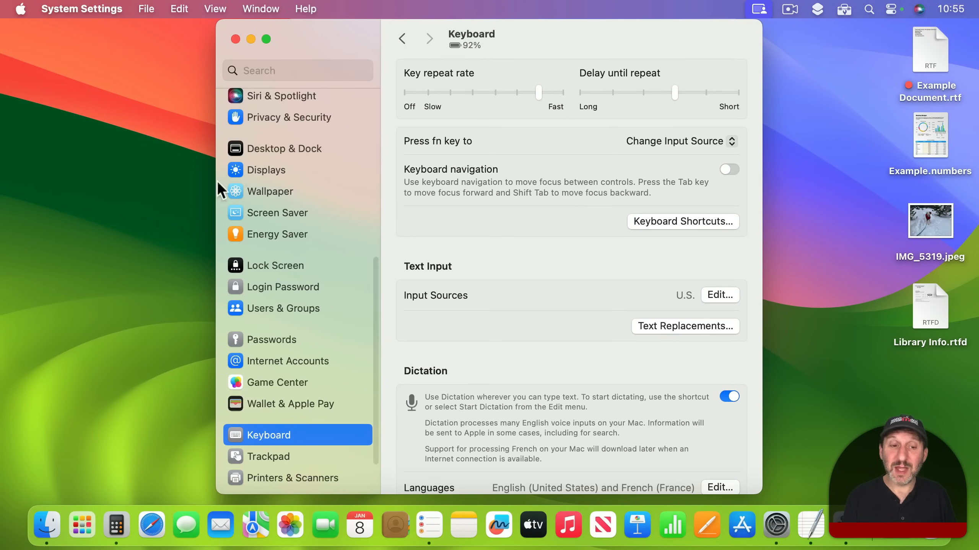
mouse_move(295, 350)
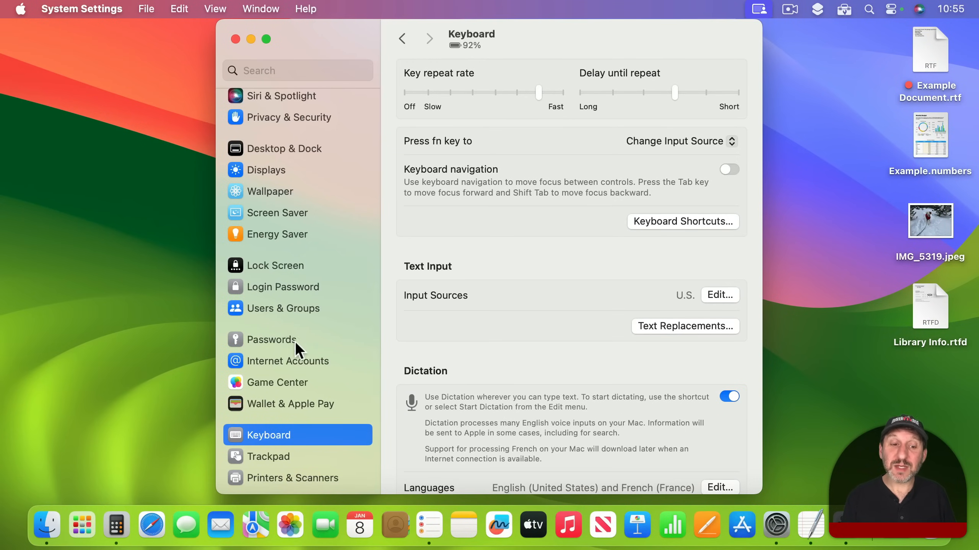
left_click(284, 148)
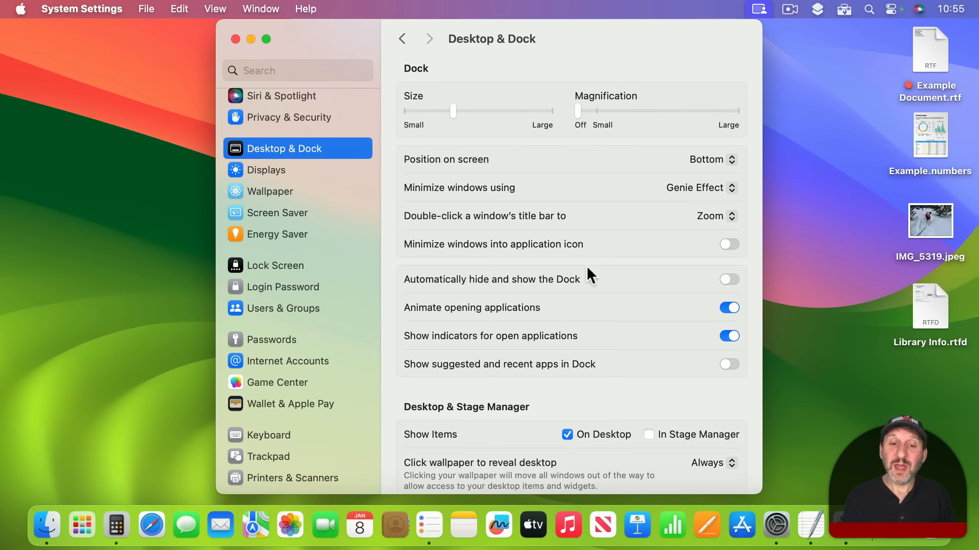
scroll("down", 3)
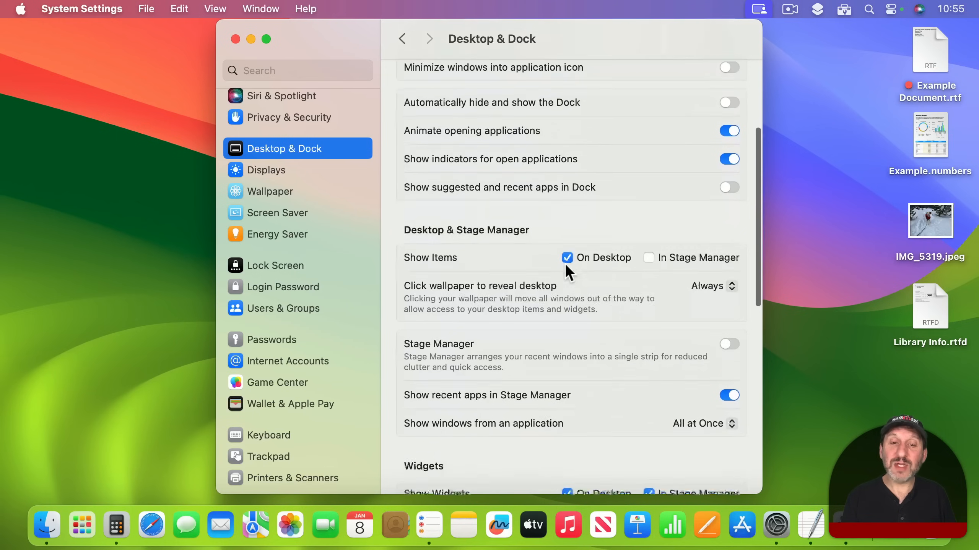
mouse_move(523, 252)
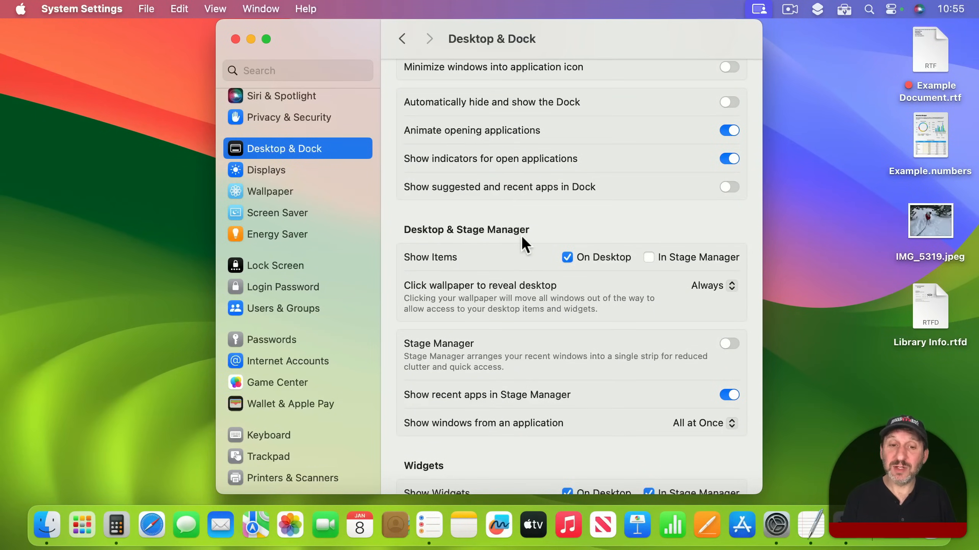
mouse_move(434, 307)
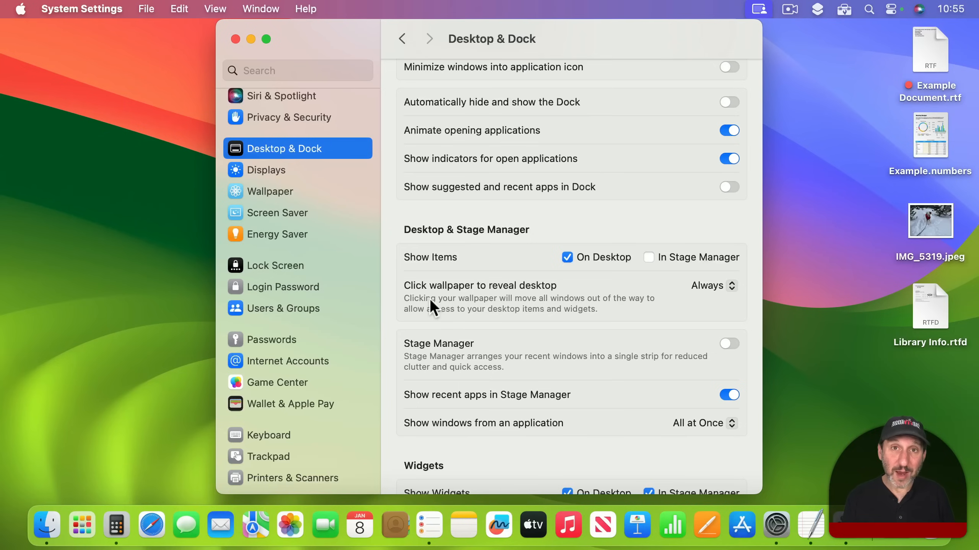
mouse_move(468, 302)
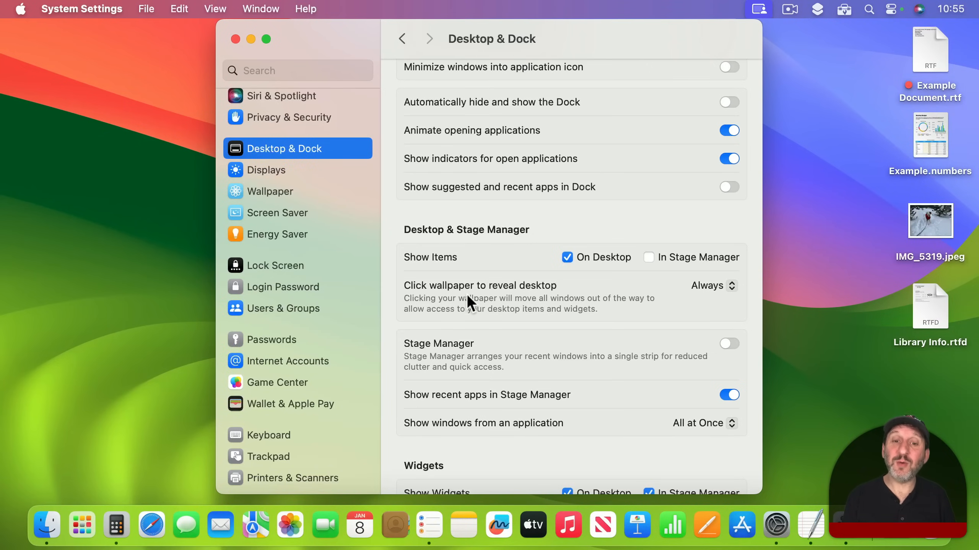
mouse_move(703, 300)
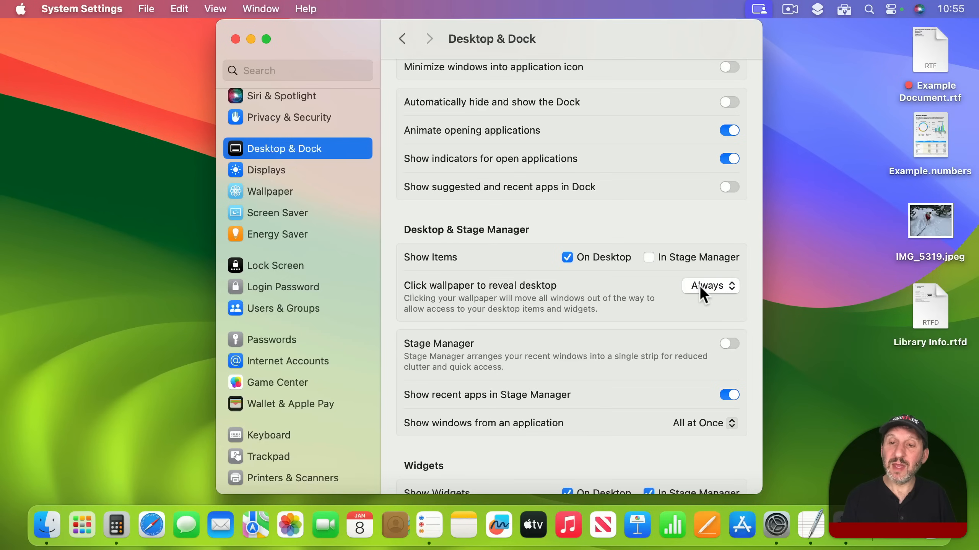
mouse_move(720, 302)
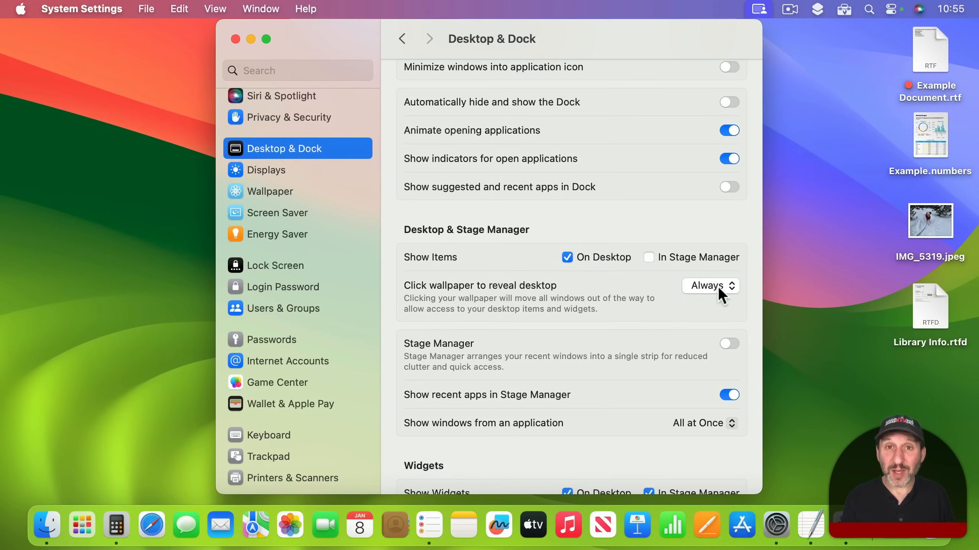
left_click(710, 285)
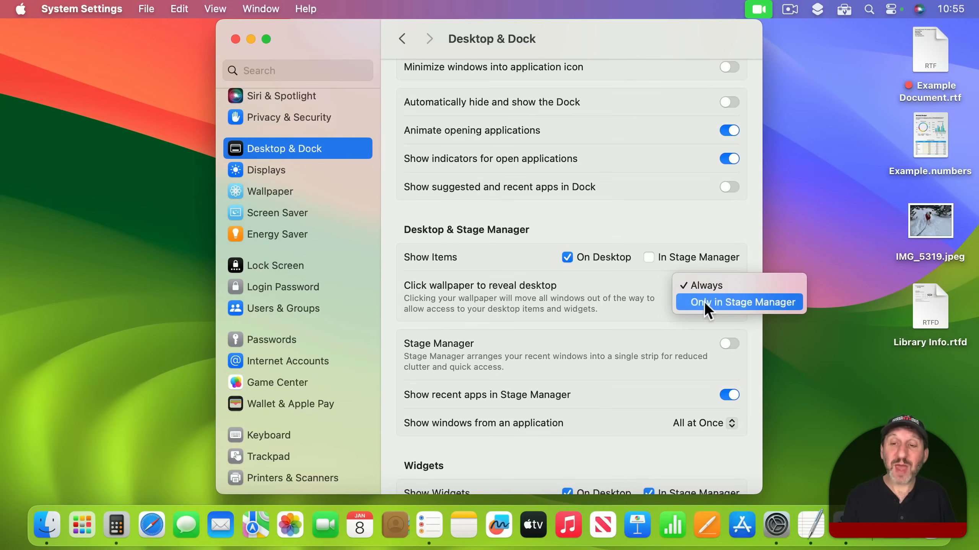
Set 'Click wallpaper to reveal desktop' to Only in Stage Manager and keep that choice
left_click(739, 302)
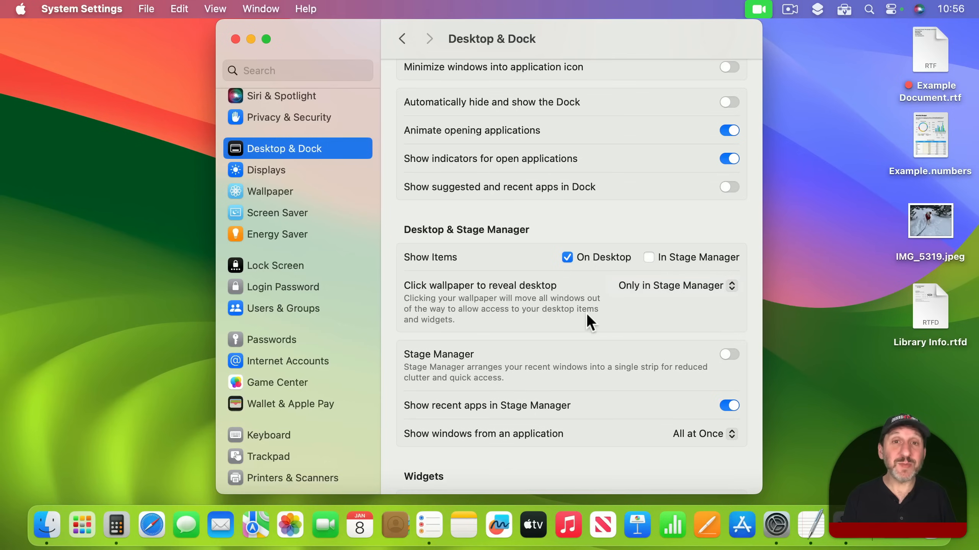
mouse_move(683, 315)
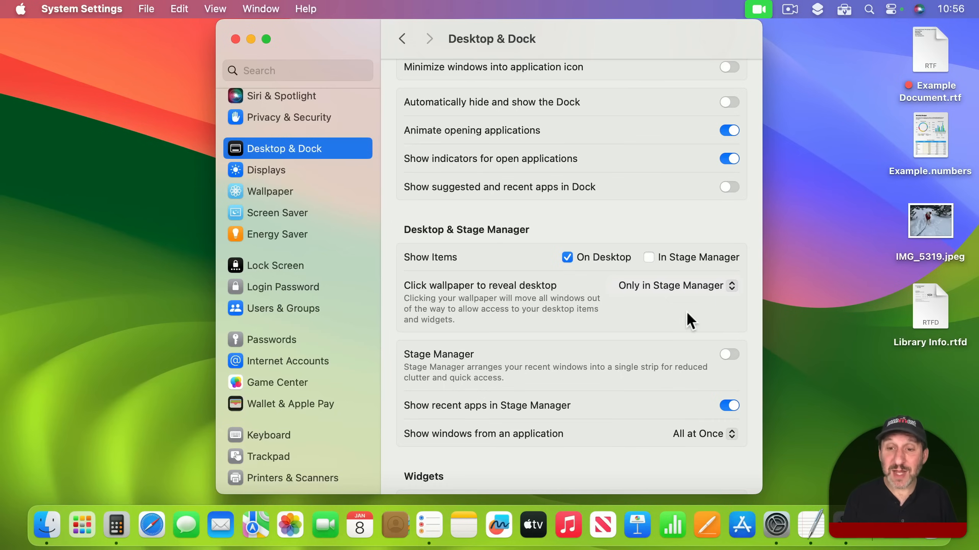
left_click(676, 285)
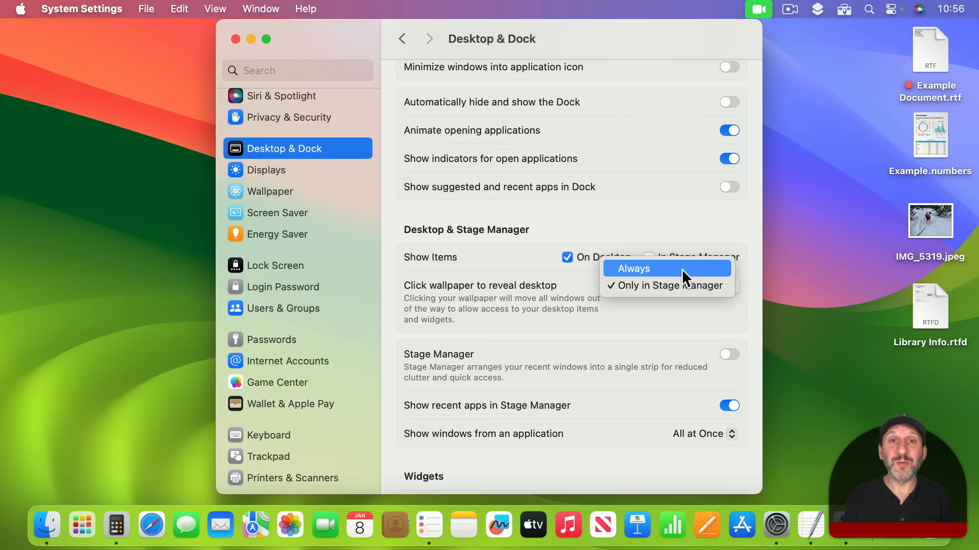
mouse_move(662, 292)
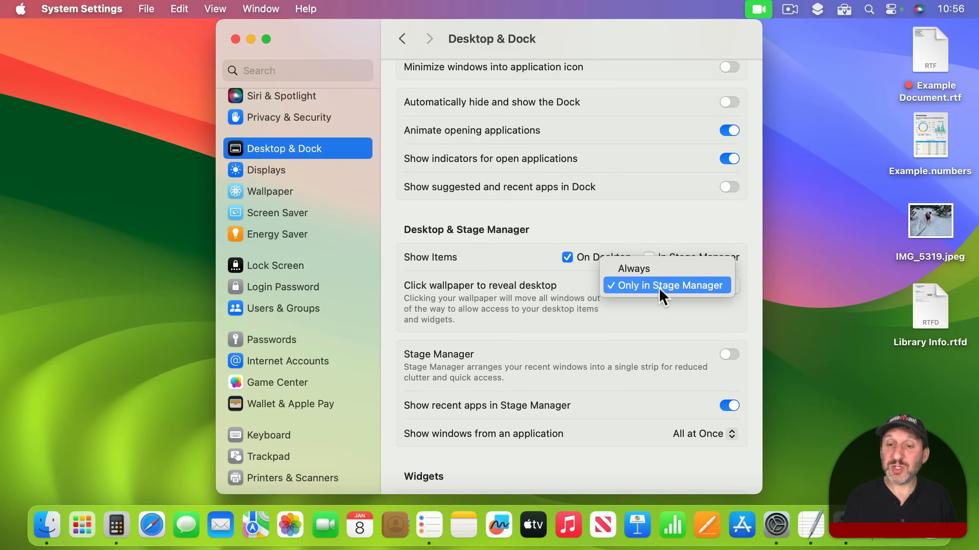
left_click(666, 285)
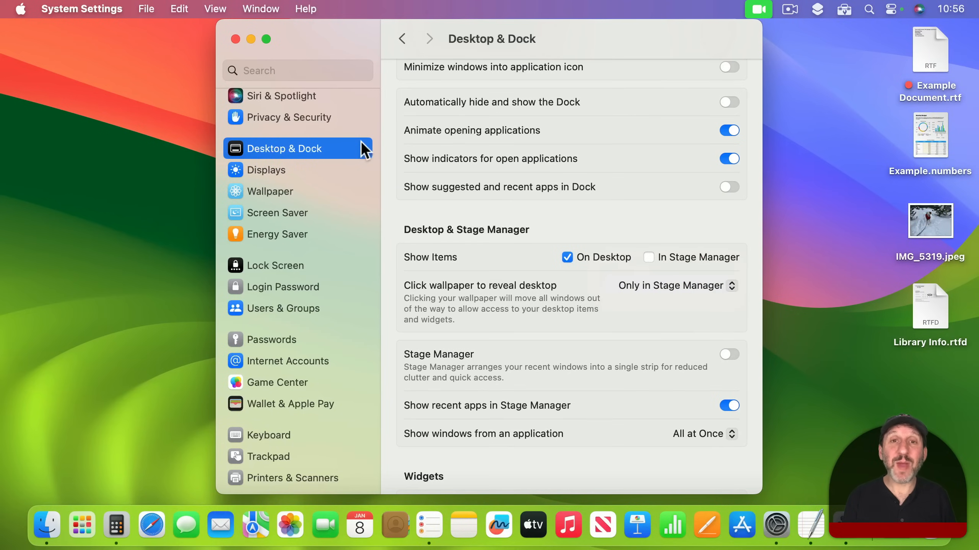
left_click(122, 69)
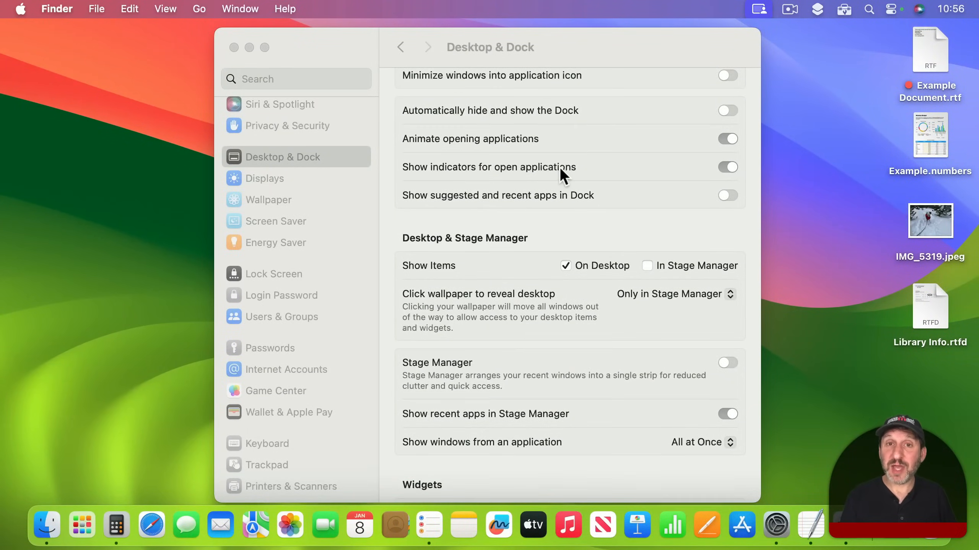
mouse_move(118, 55)
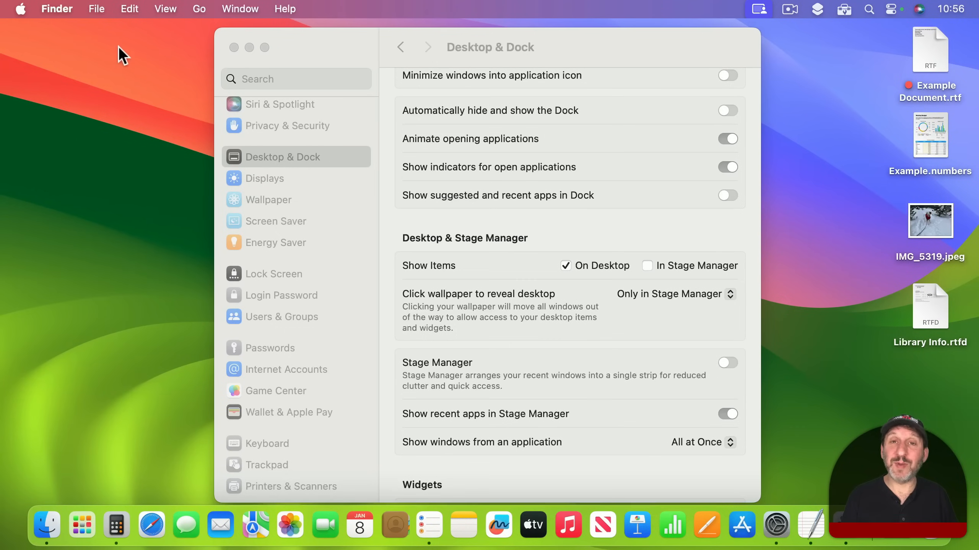
mouse_move(822, 75)
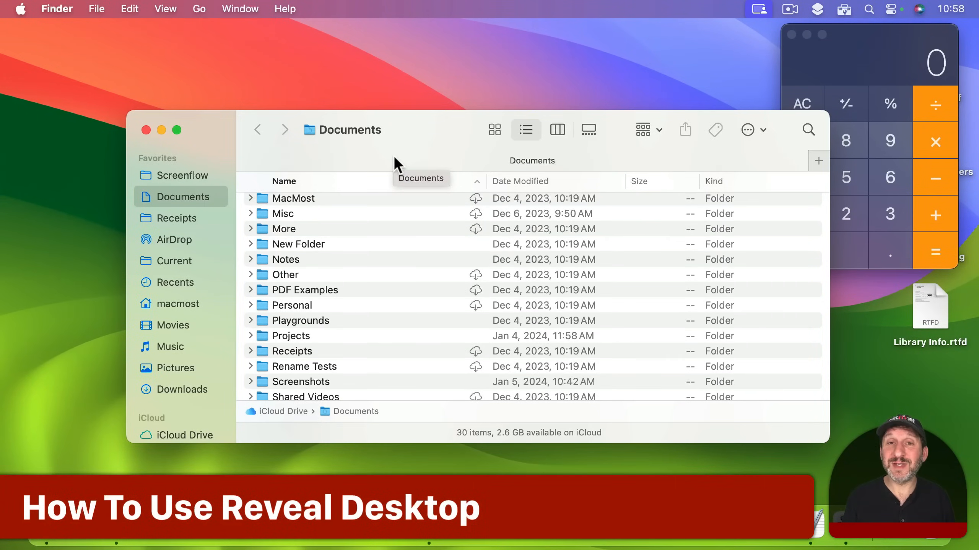
mouse_move(588, 130)
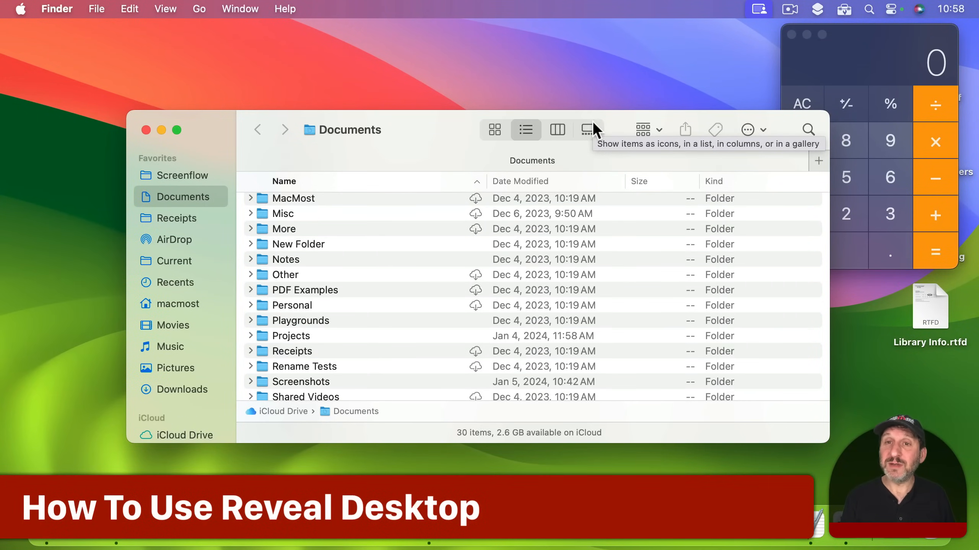
Activate the Calculator window, drag it toward the centre, then back to the top right
left_click(898, 58)
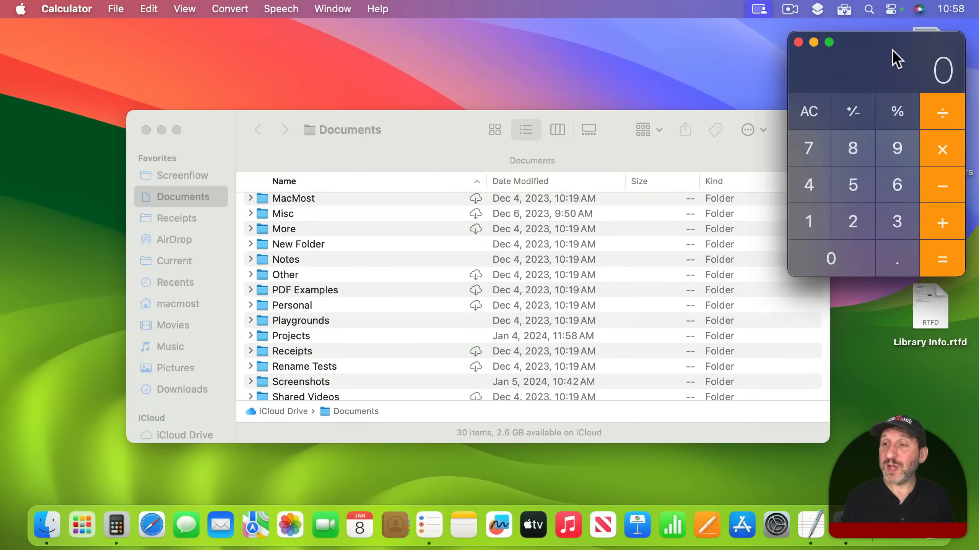
left_click_drag(895, 56, 797, 60)
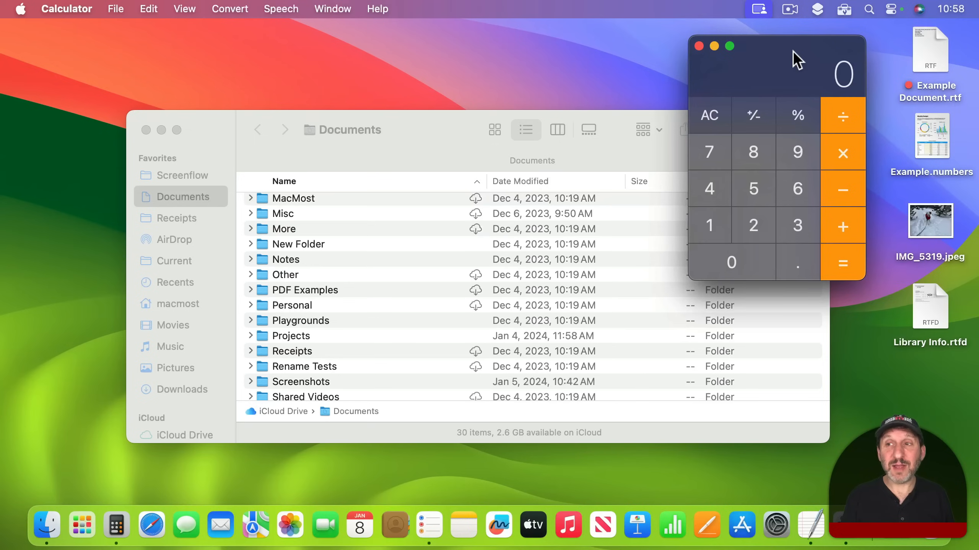
left_click_drag(799, 60, 893, 46)
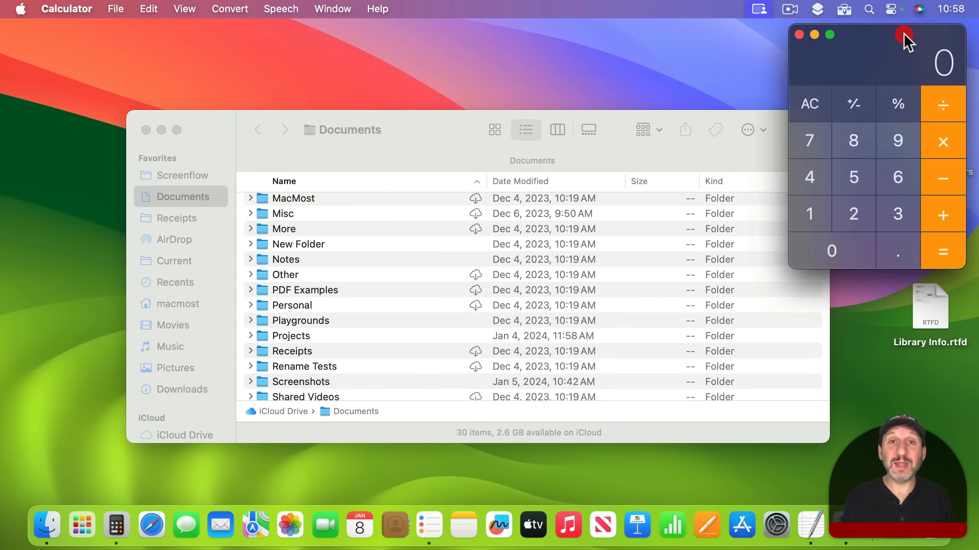
mouse_move(837, 46)
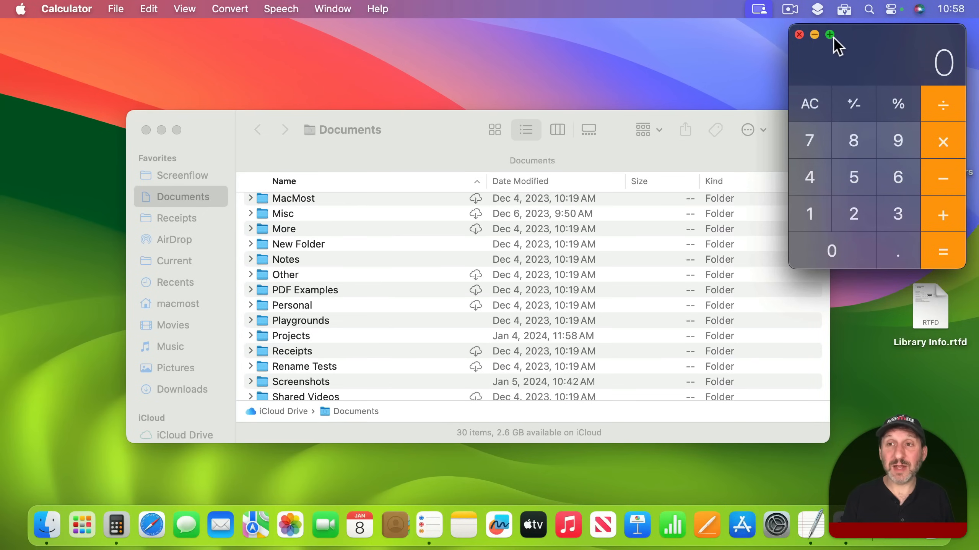
mouse_move(943, 98)
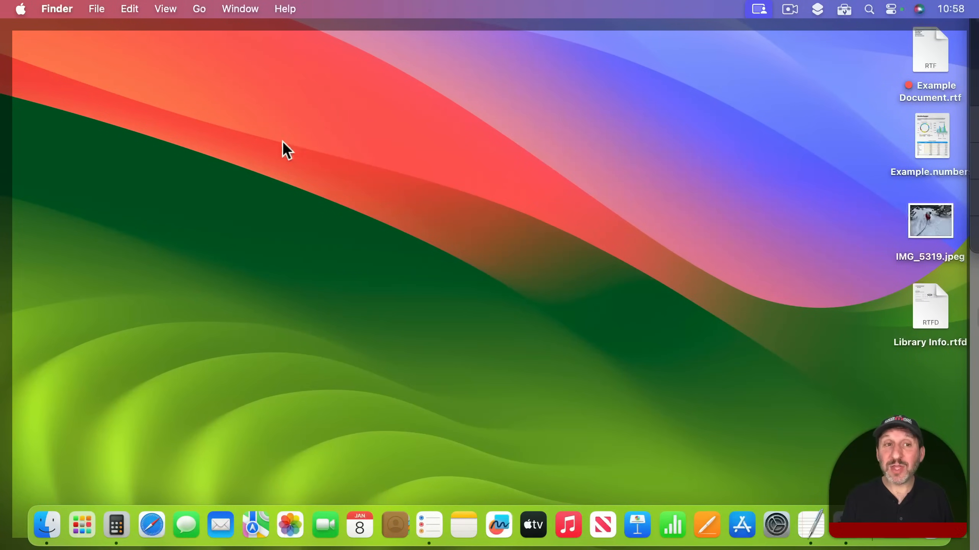
mouse_move(941, 156)
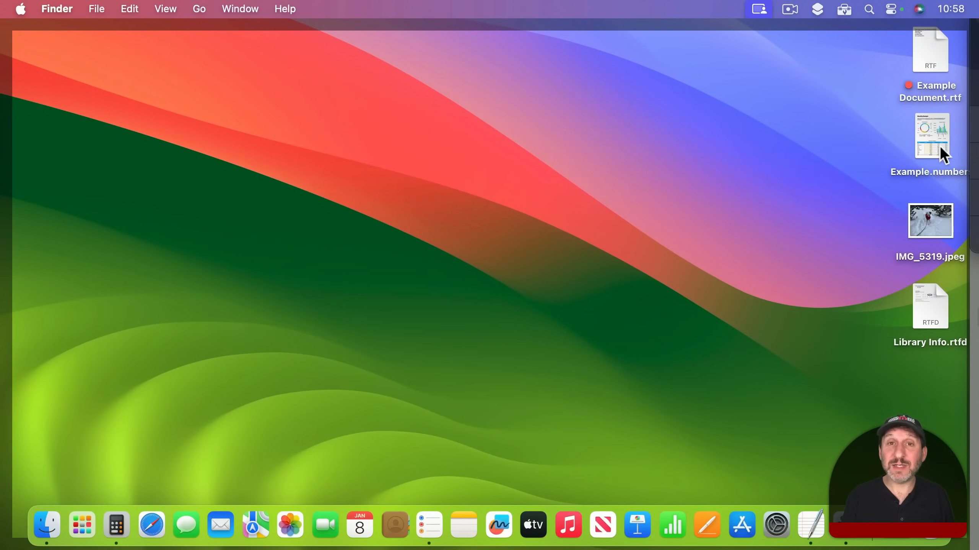
mouse_move(936, 178)
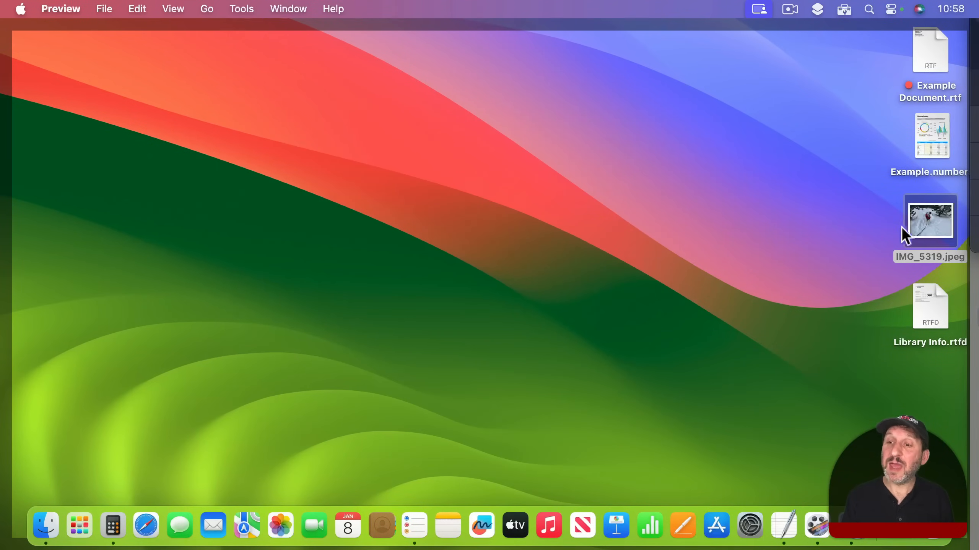
Open the photo IMG_5319.jpeg from the desktop
double_click(930, 220)
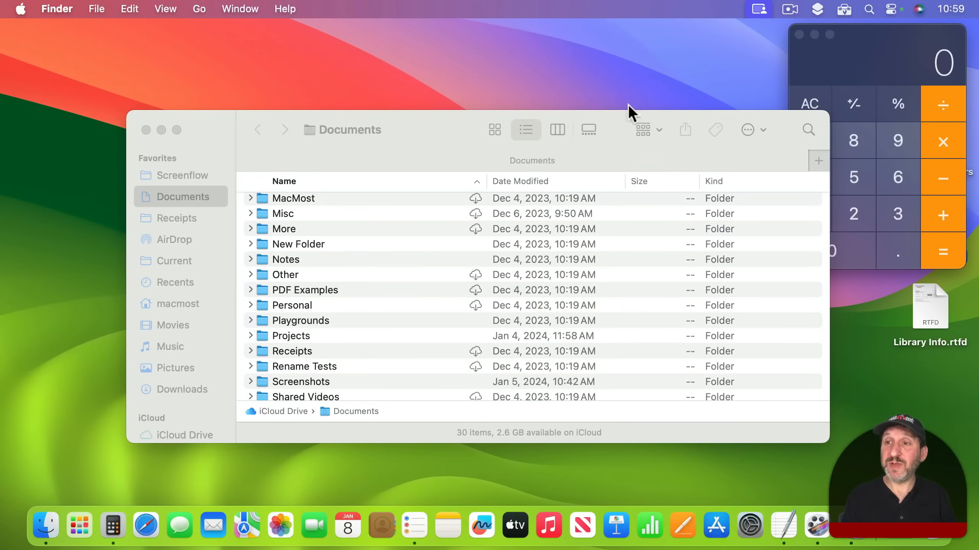
mouse_move(918, 70)
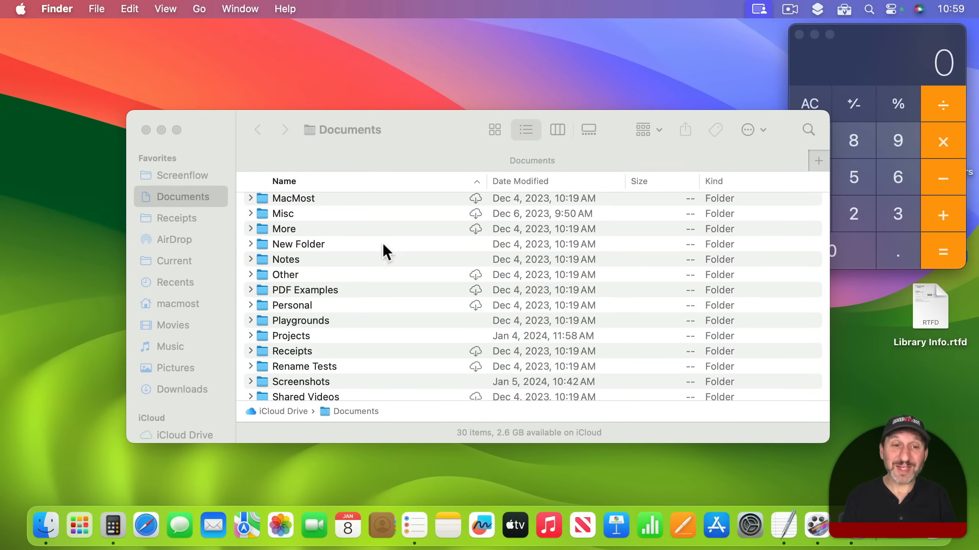
mouse_move(653, 199)
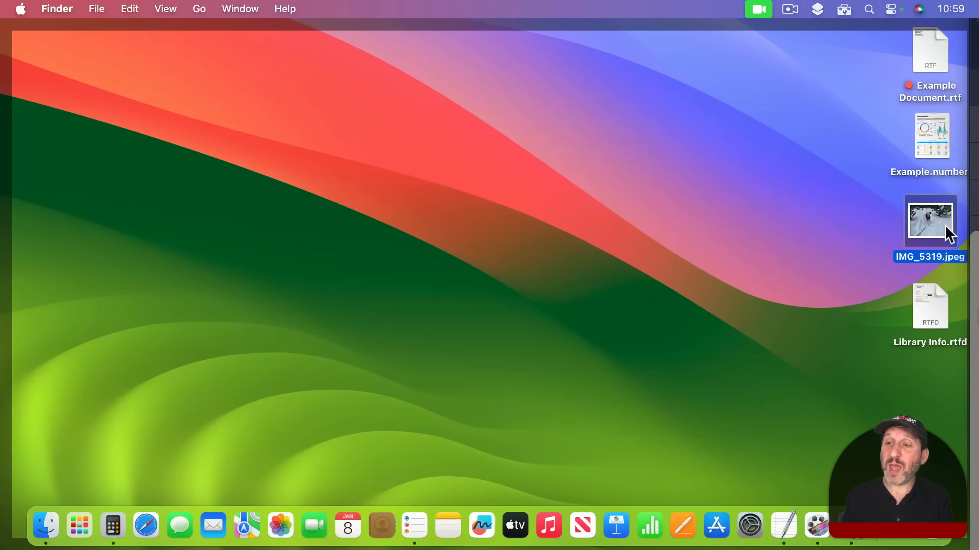
Drag IMG_5319.jpeg from the desktop files toward the middle of the screen
left_click_drag(930, 219, 660, 136)
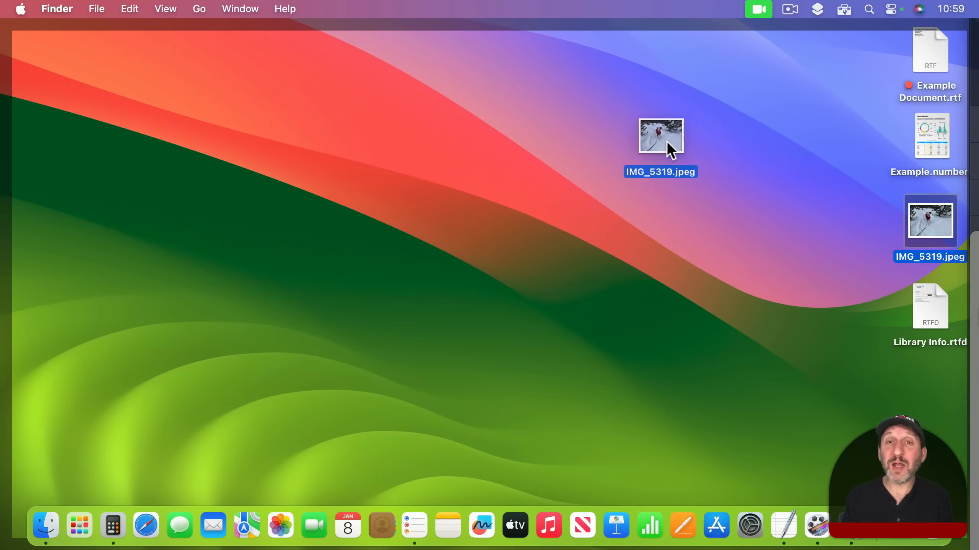
left_click_drag(660, 135, 640, 139)
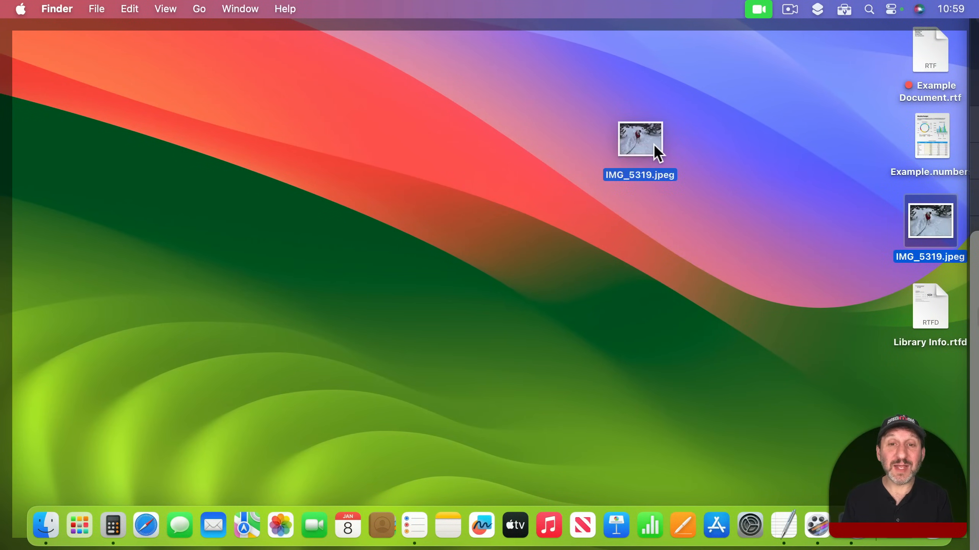